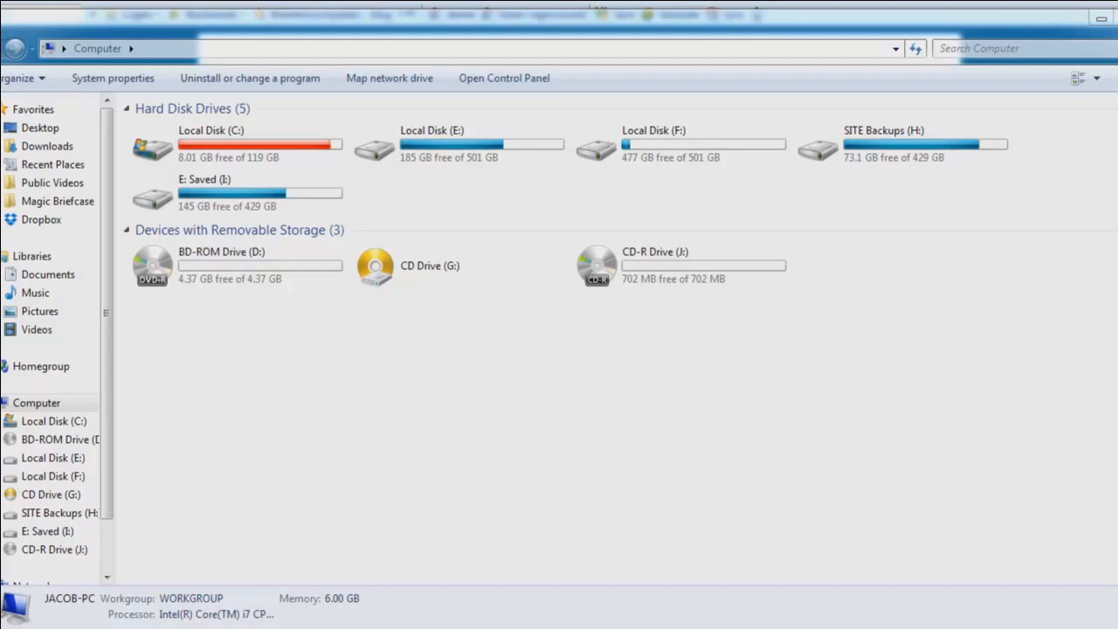
{"action": "mouse_move", "coordinate": [1115, 16]}
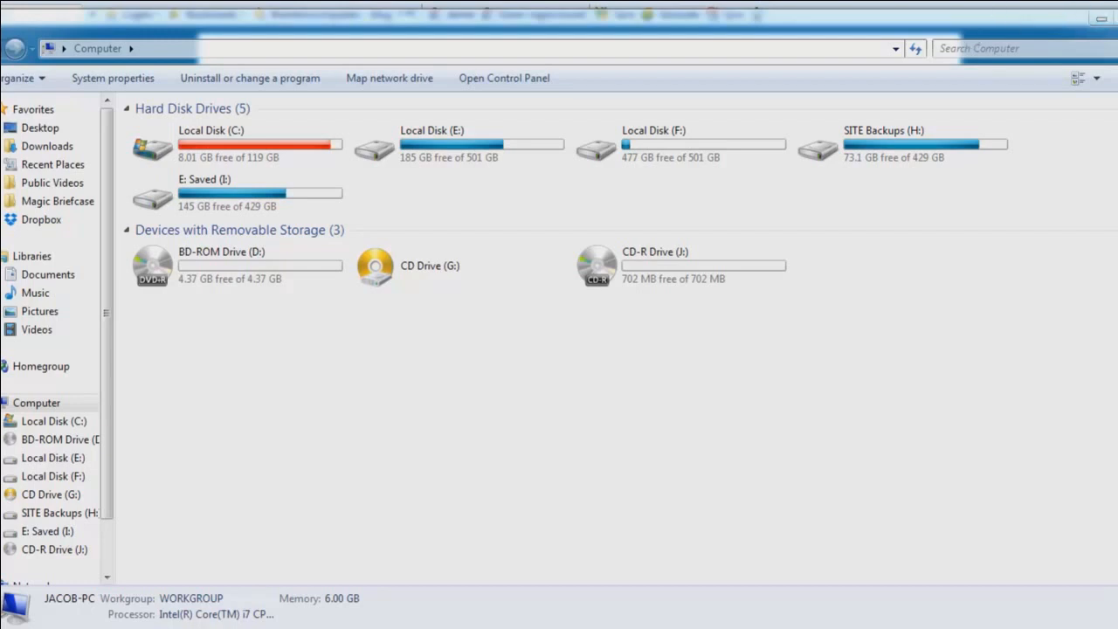
{"action": "mouse_move", "coordinate": [1090, 124]}
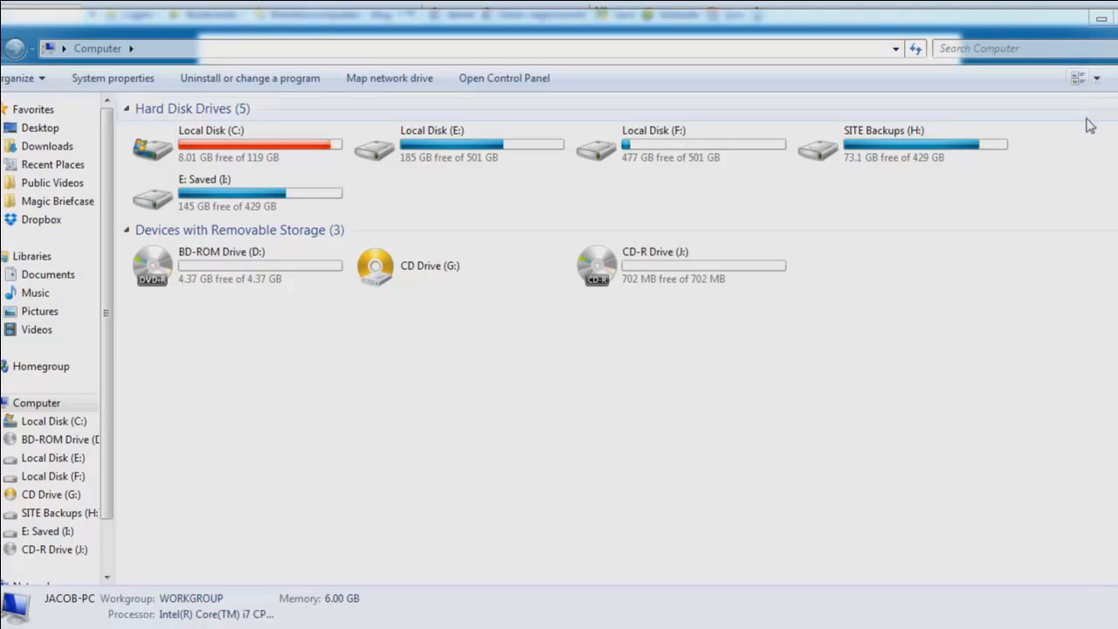
{"action": "mouse_move", "coordinate": [1073, 220]}
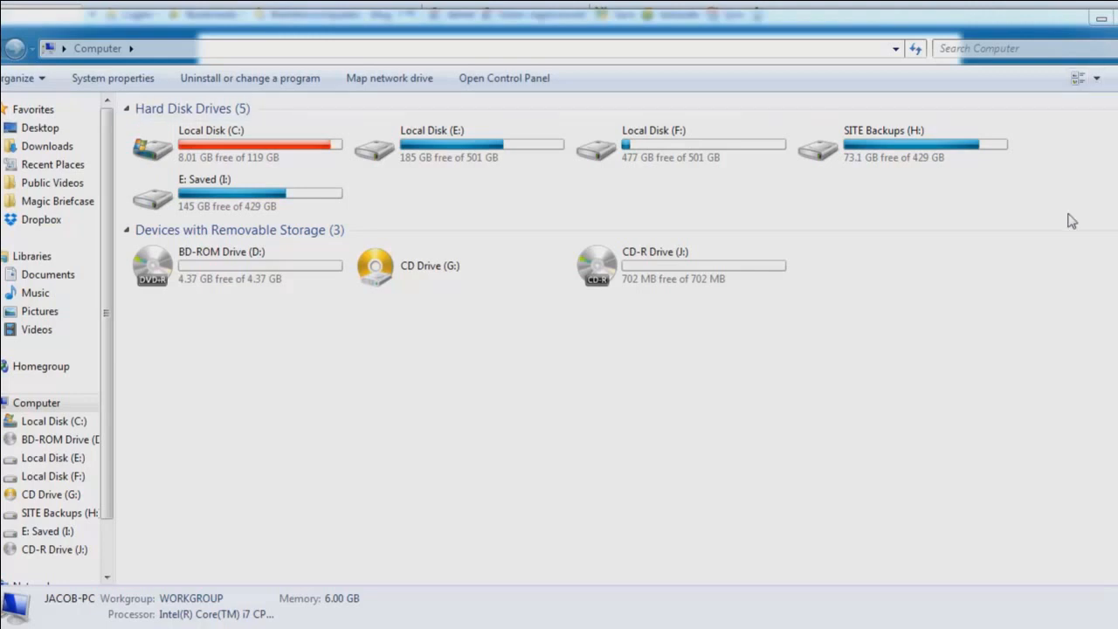
{"action": "mouse_move", "coordinate": [1076, 210]}
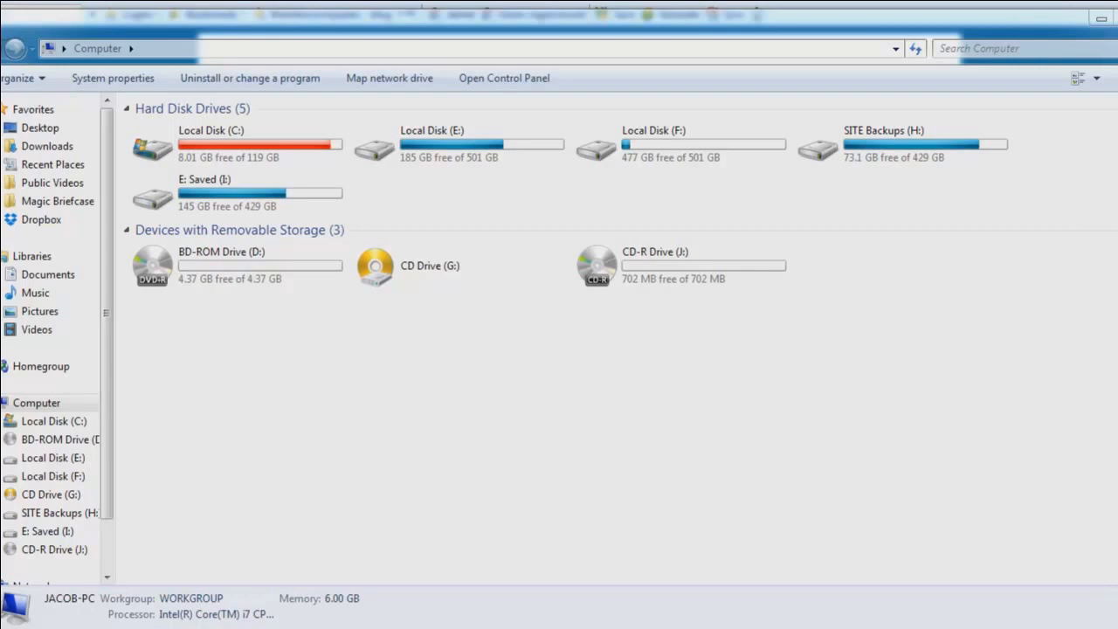
{"action": "mouse_move", "coordinate": [737, 98]}
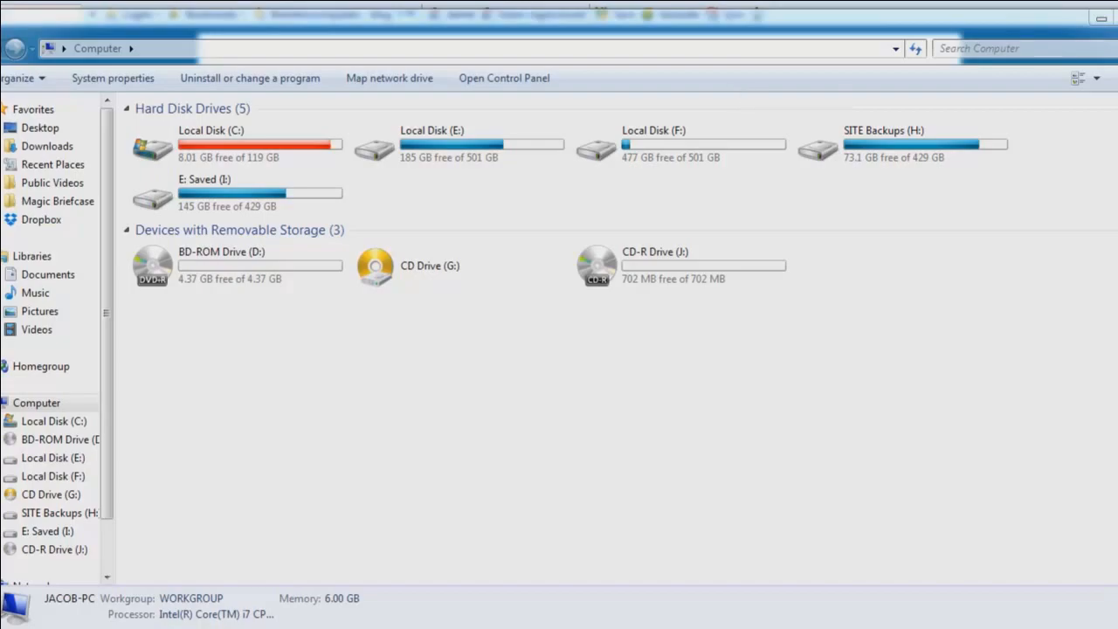
Show the Computer context menu from the Start menu, with Manage and Properties
{"action": "left_click", "coordinate": [17, 615]}
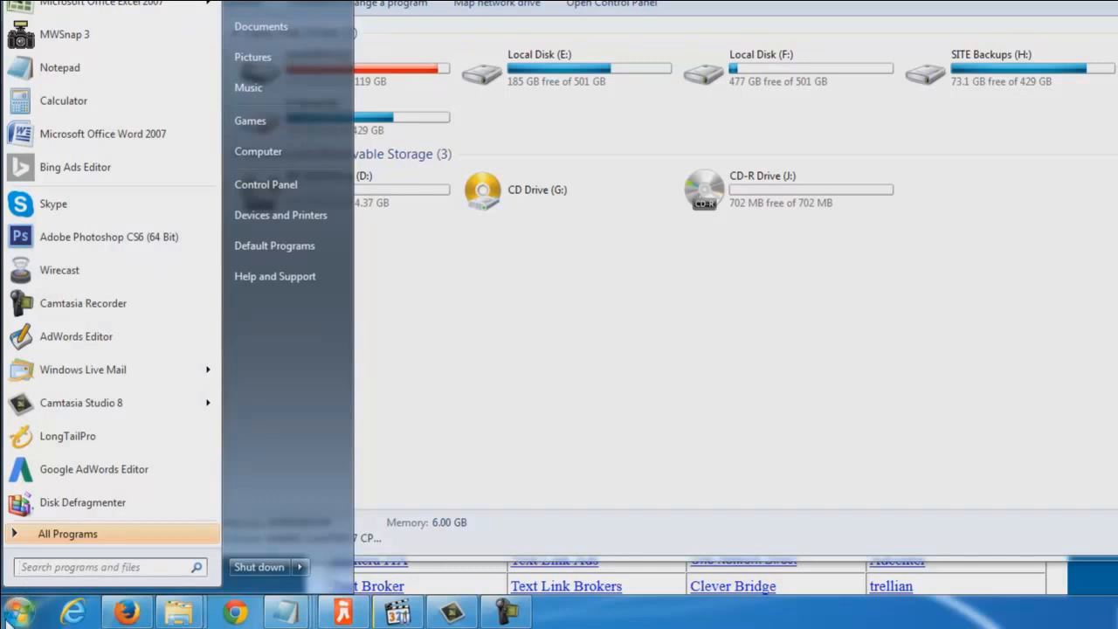
{"action": "mouse_move", "coordinate": [44, 603]}
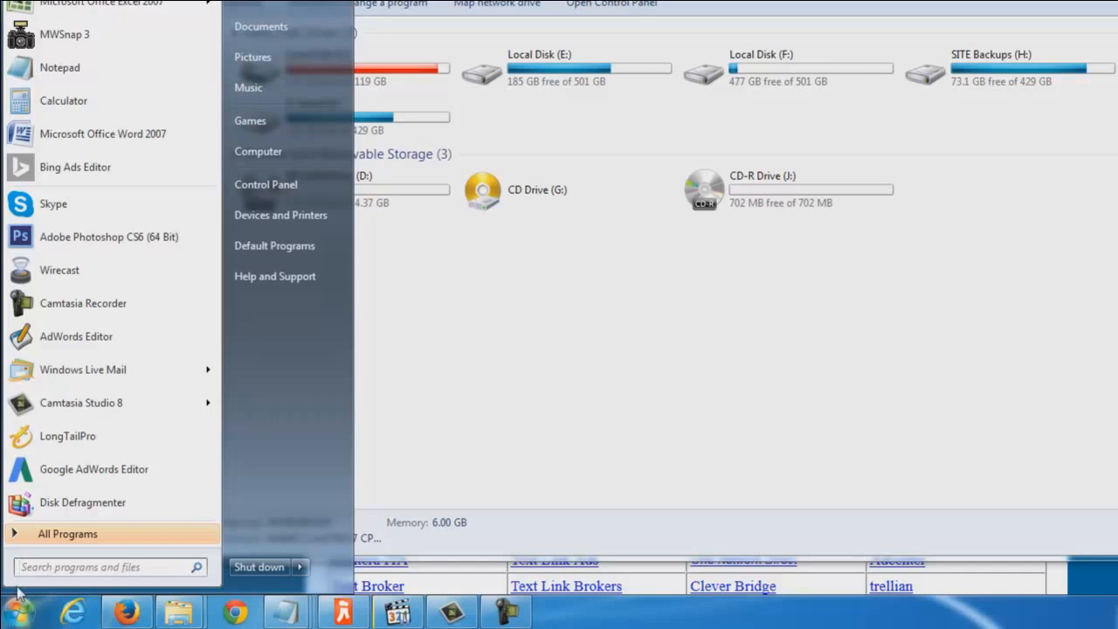
{"action": "mouse_move", "coordinate": [290, 350]}
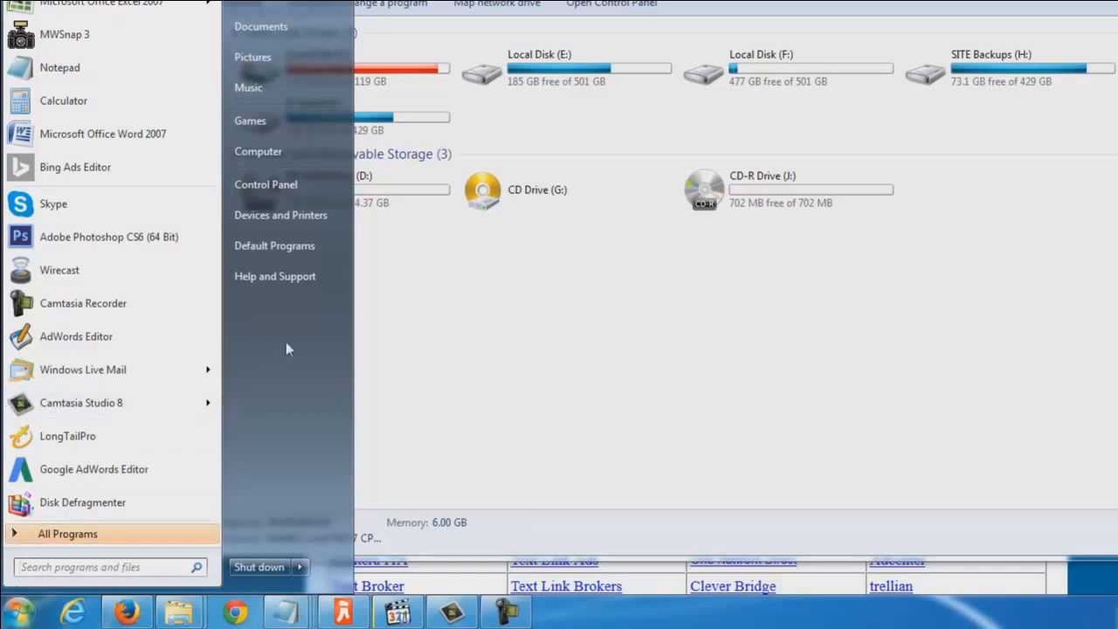
{"action": "mouse_move", "coordinate": [301, 187]}
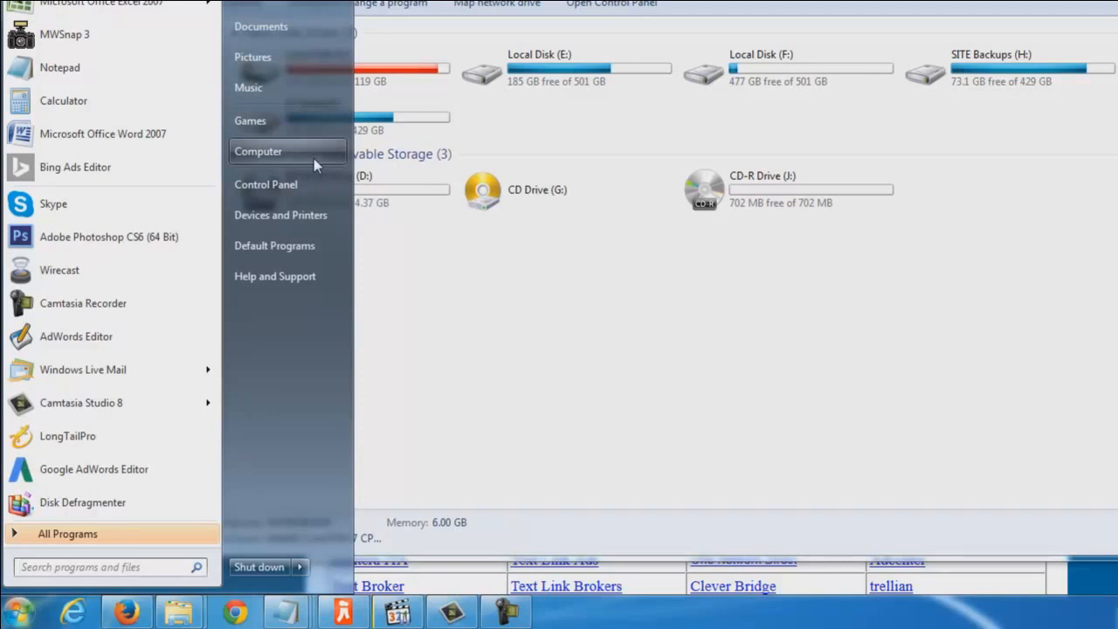
{"action": "right_click", "coordinate": [258, 150]}
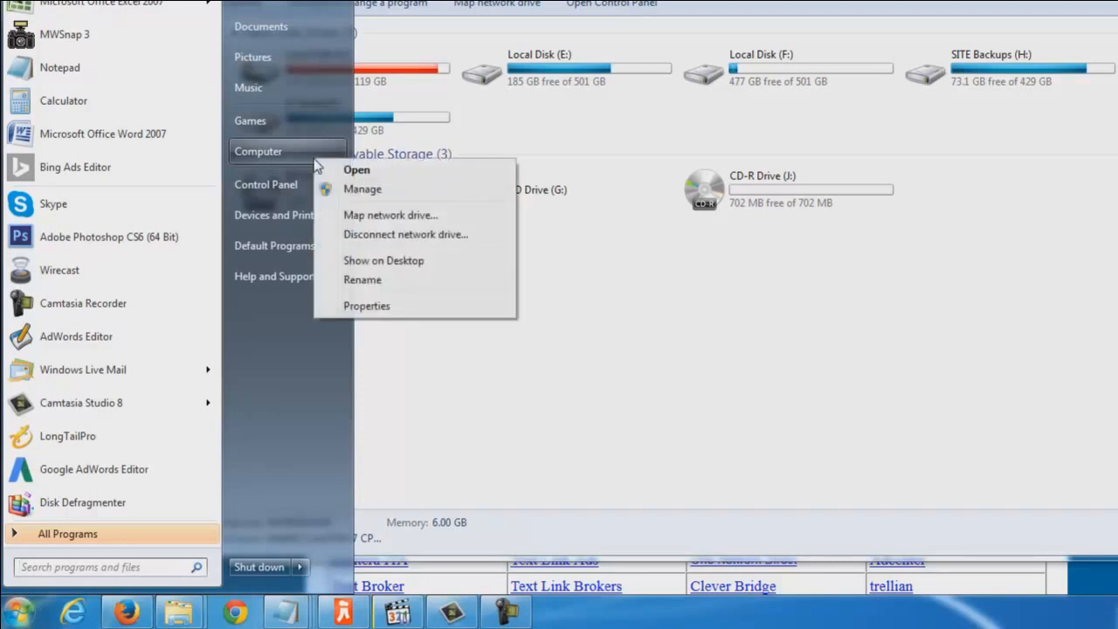
{"action": "mouse_move", "coordinate": [339, 243]}
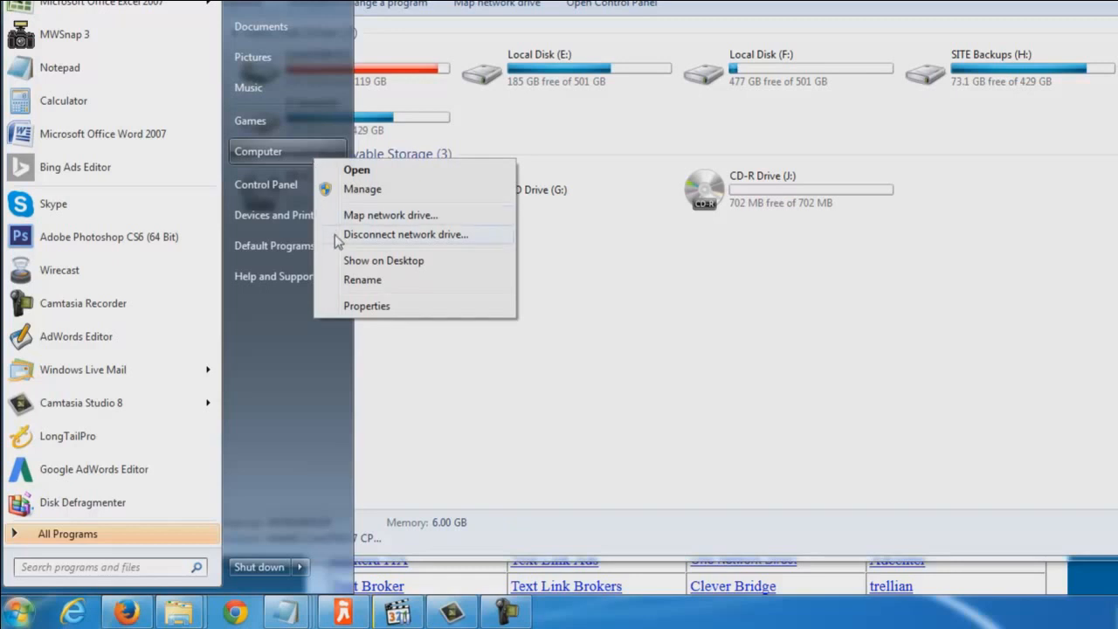
{"action": "mouse_move", "coordinate": [363, 312]}
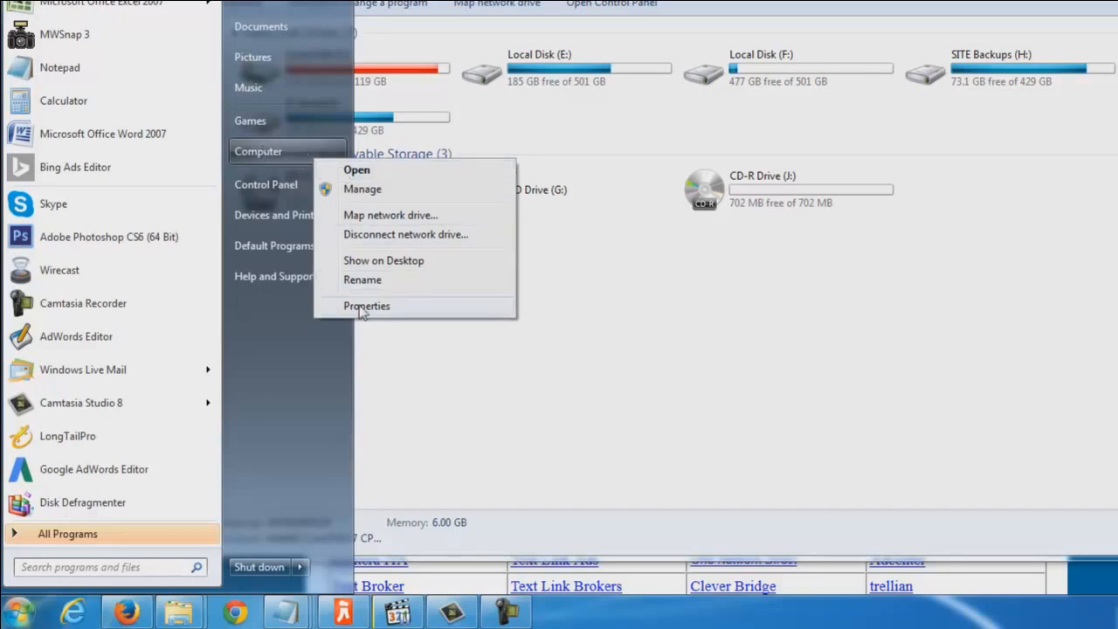
Go to the System page showing edition, processor, memory and computer name
{"action": "left_click", "coordinate": [367, 306]}
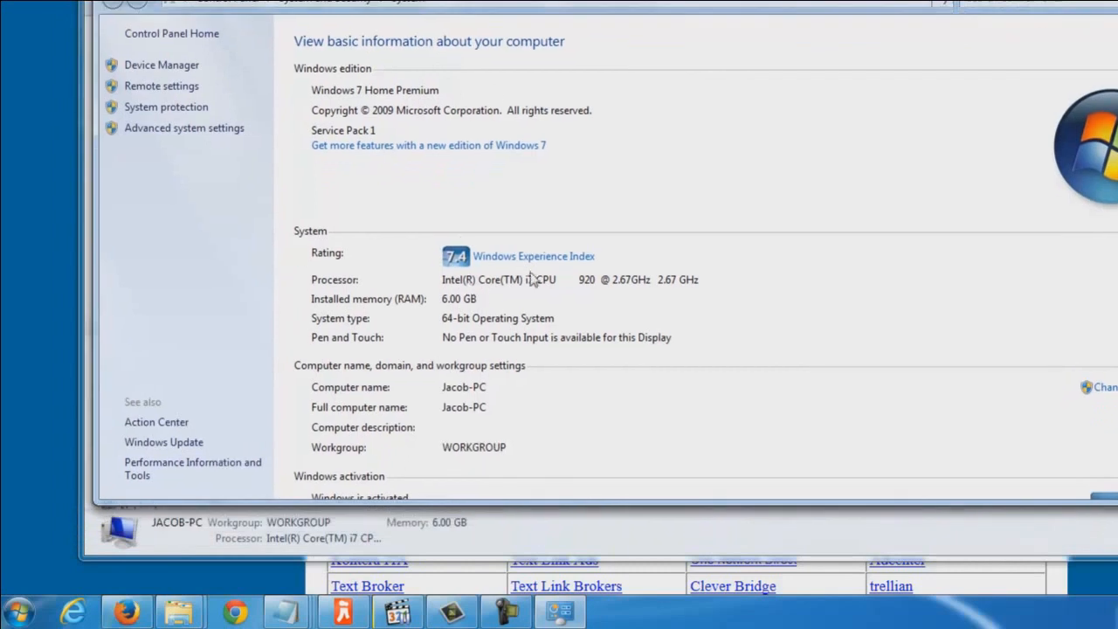
{"action": "mouse_move", "coordinate": [510, 283]}
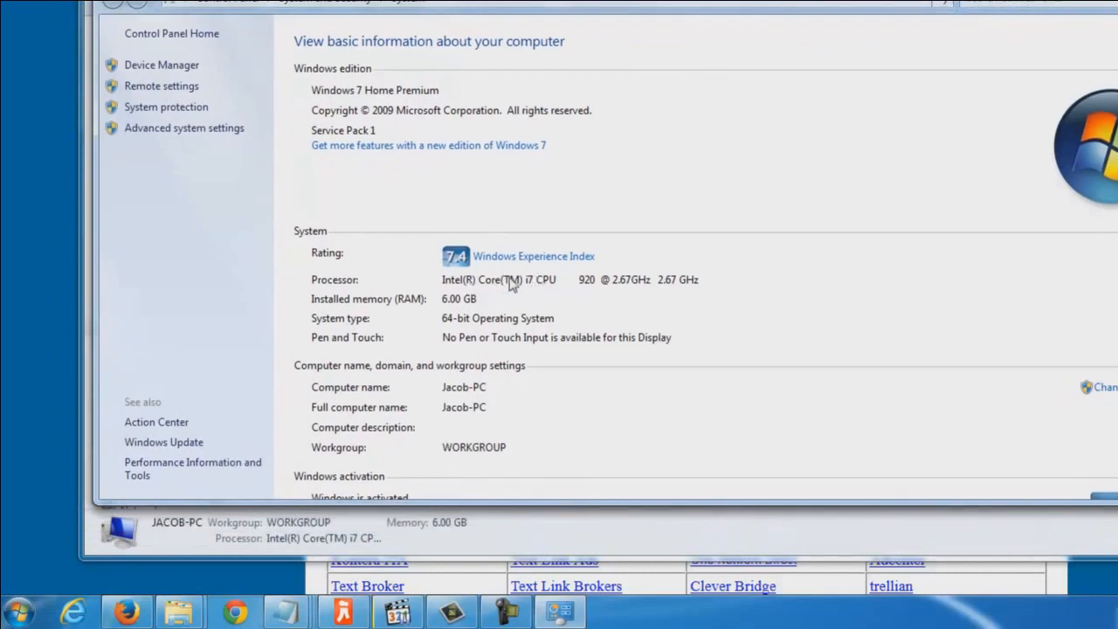
{"action": "mouse_move", "coordinate": [475, 304]}
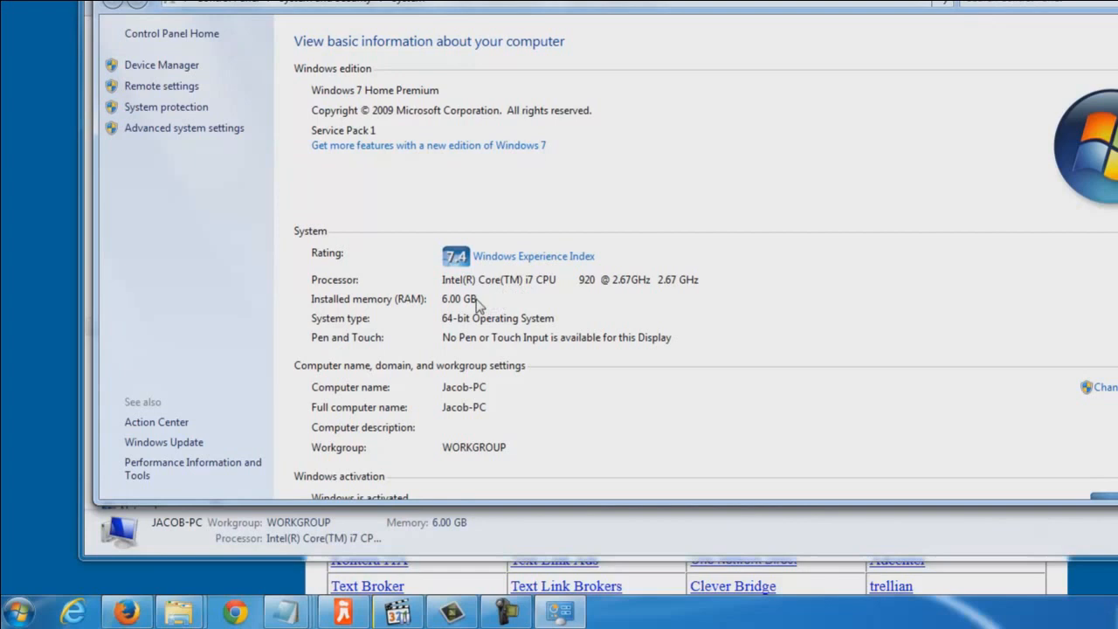
{"action": "mouse_move", "coordinate": [461, 311]}
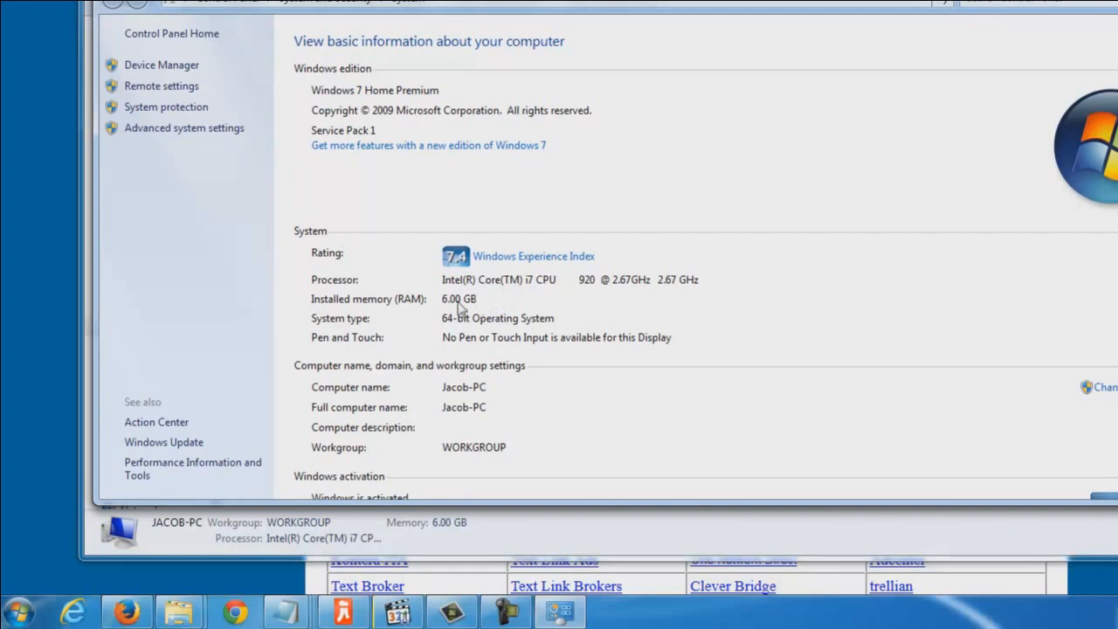
{"action": "mouse_move", "coordinate": [473, 304]}
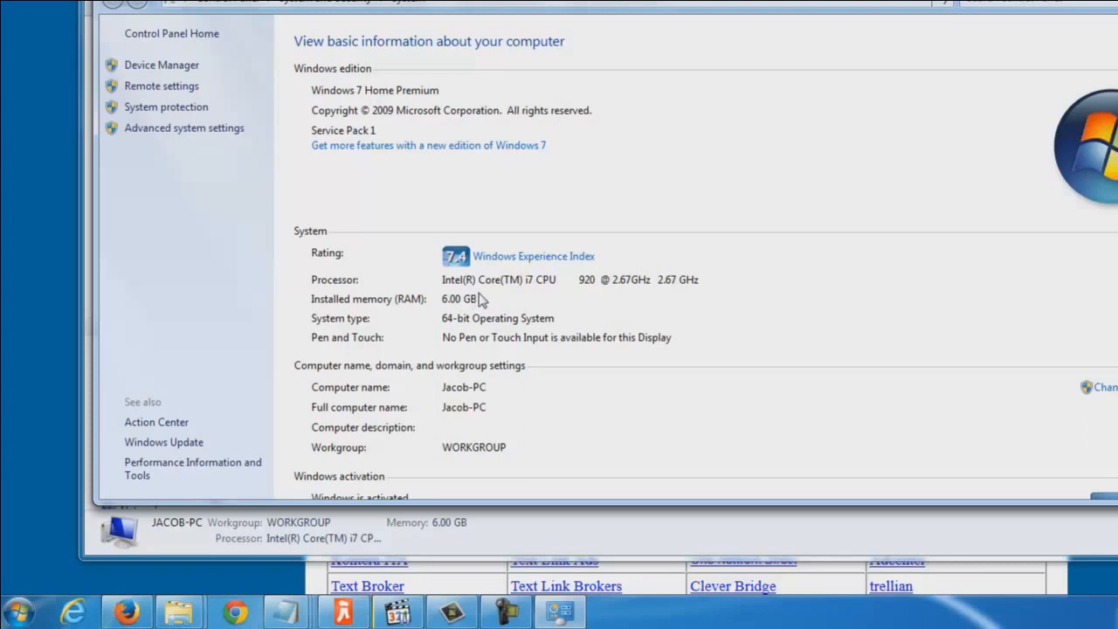
{"action": "mouse_move", "coordinate": [471, 306]}
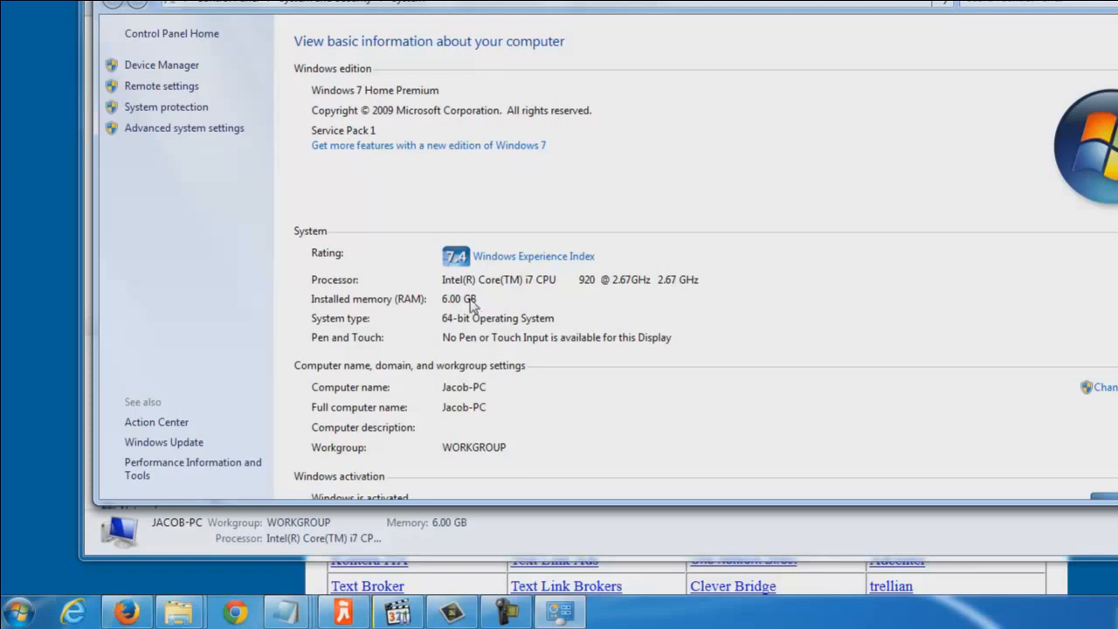
{"action": "mouse_move", "coordinate": [359, 323]}
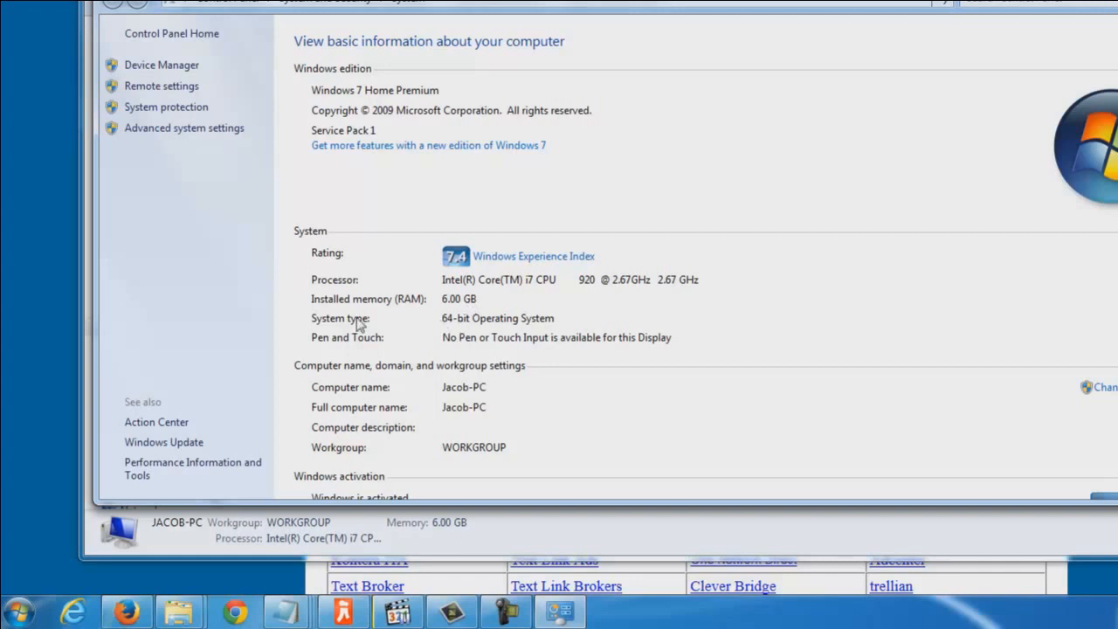
{"action": "mouse_move", "coordinate": [491, 325]}
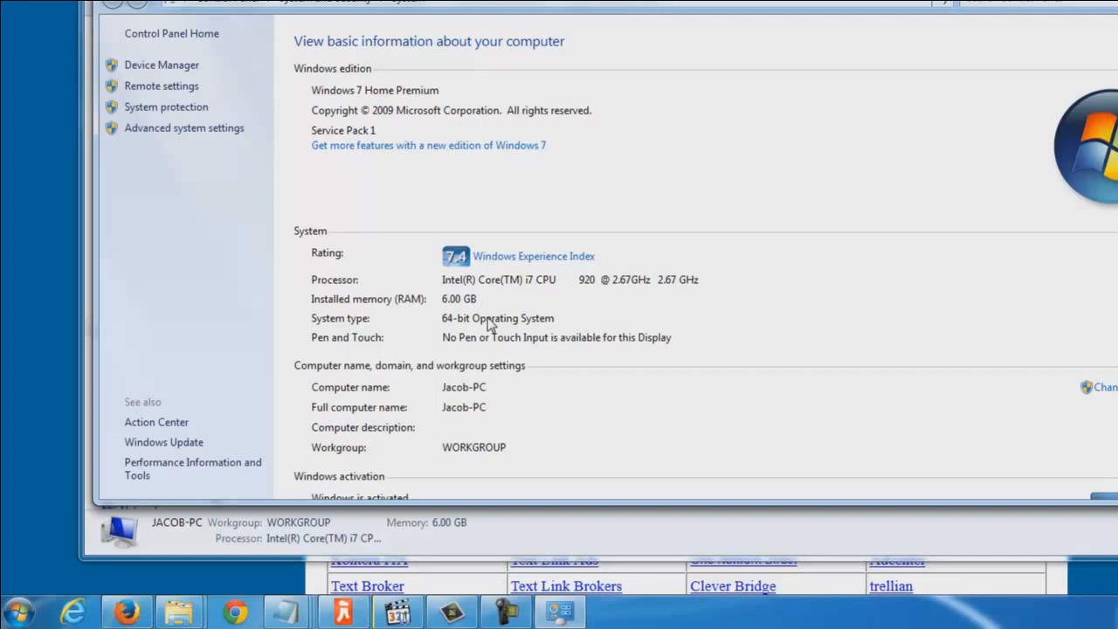
{"action": "mouse_move", "coordinate": [507, 311]}
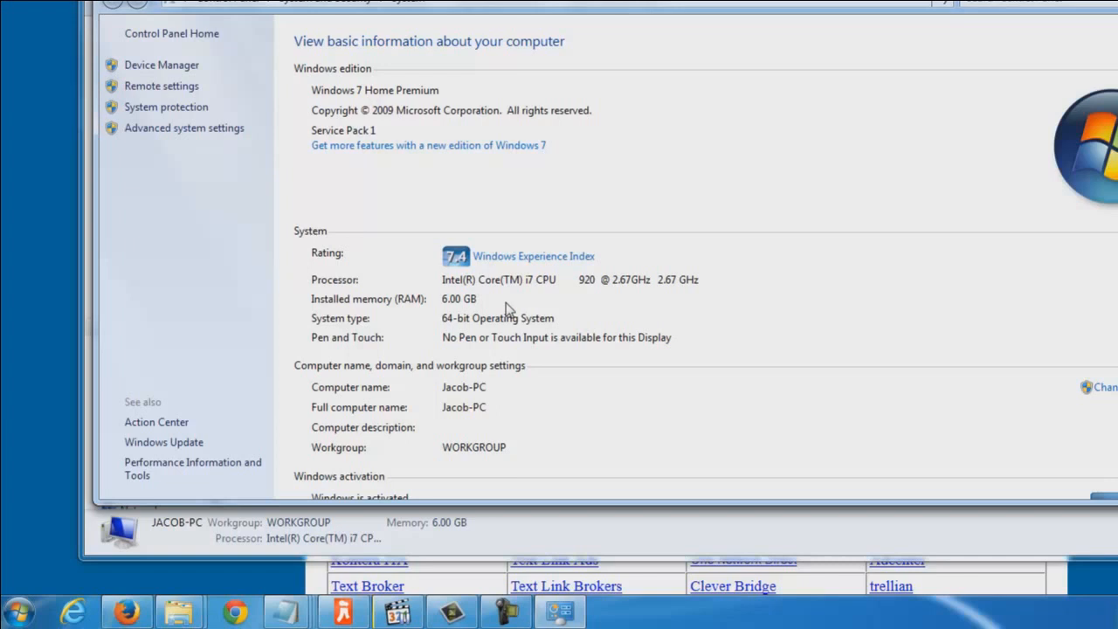
{"action": "mouse_move", "coordinate": [445, 310]}
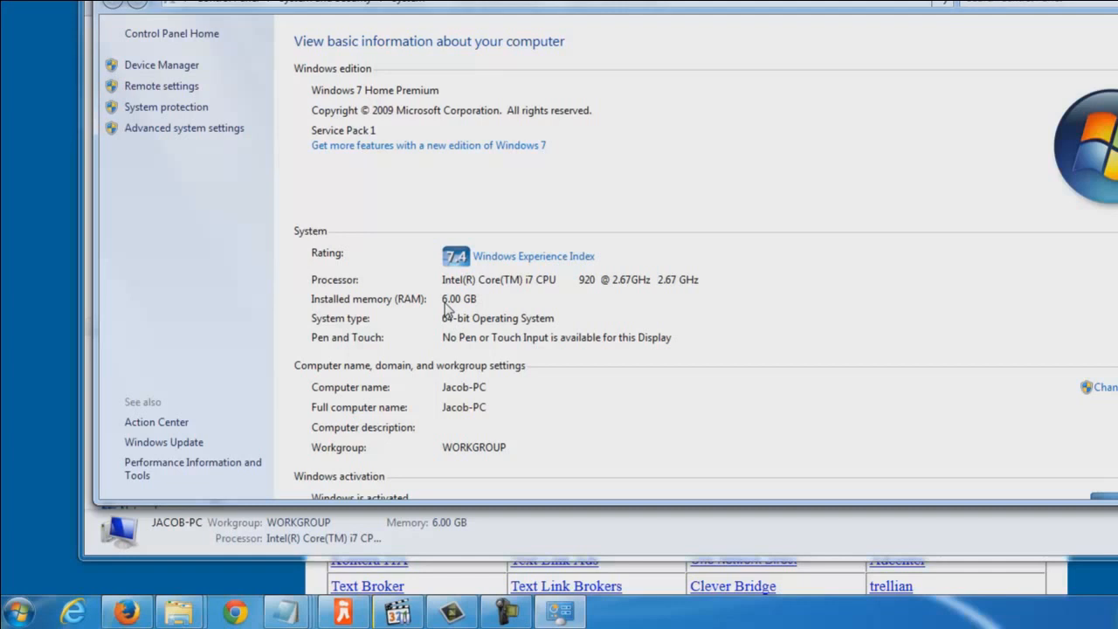
{"action": "mouse_move", "coordinate": [467, 301]}
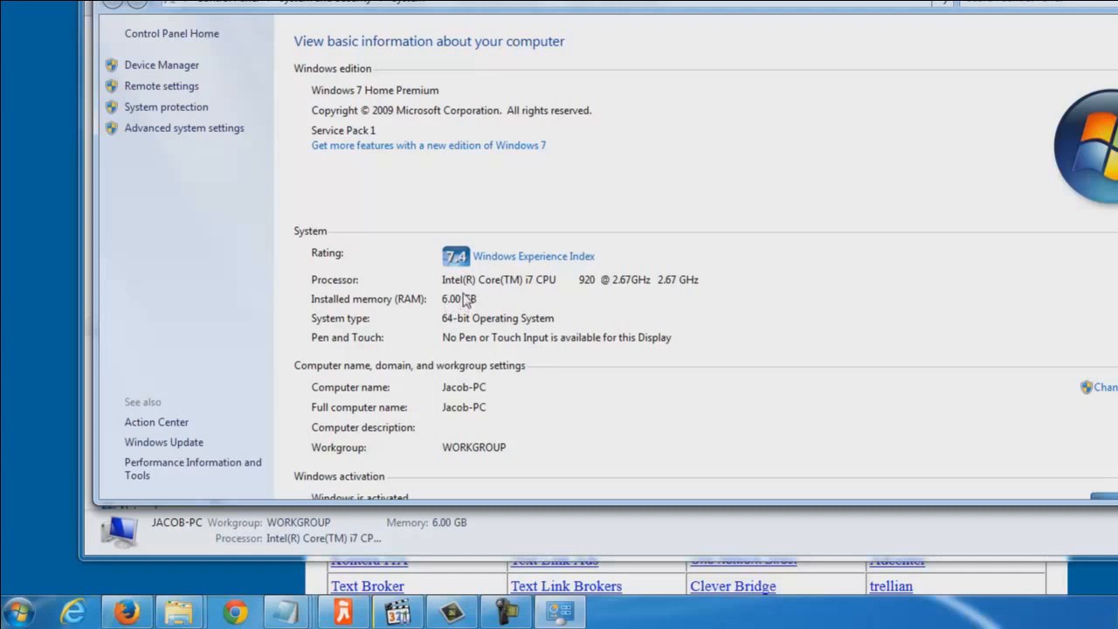
{"action": "mouse_move", "coordinate": [508, 313]}
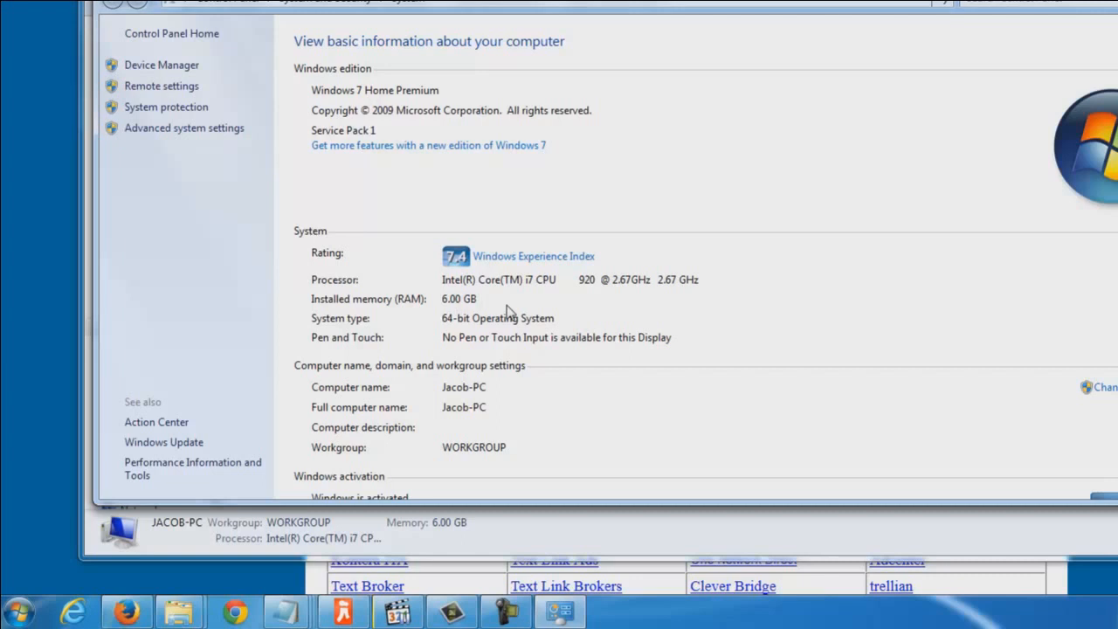
{"action": "mouse_move", "coordinate": [559, 251]}
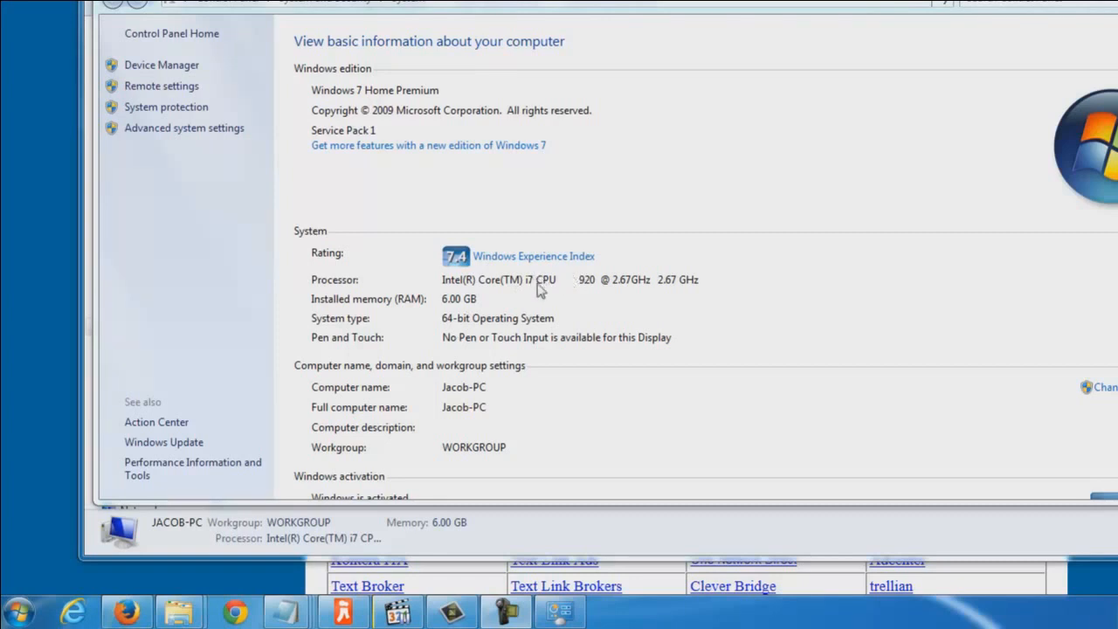
{"action": "mouse_move", "coordinate": [486, 305]}
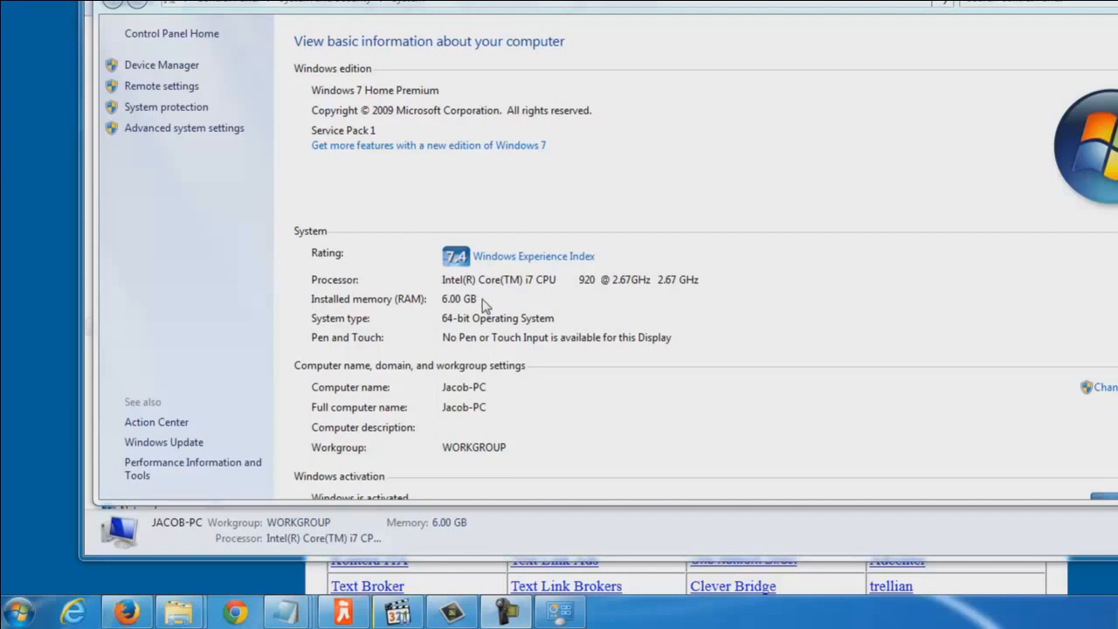
{"action": "mouse_move", "coordinate": [433, 311]}
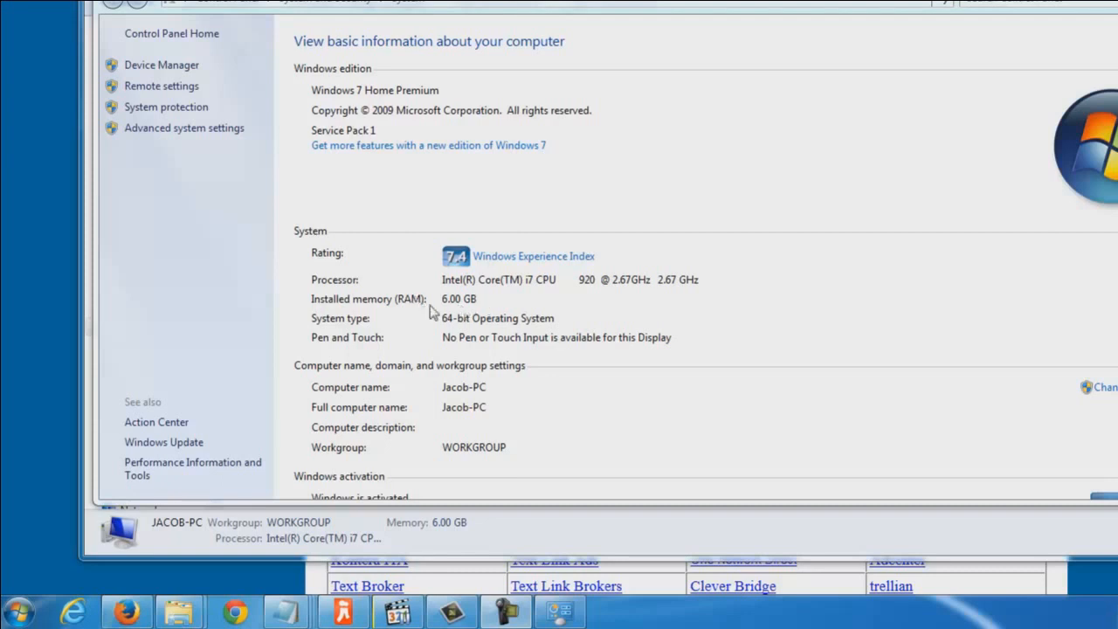
{"action": "mouse_move", "coordinate": [482, 311]}
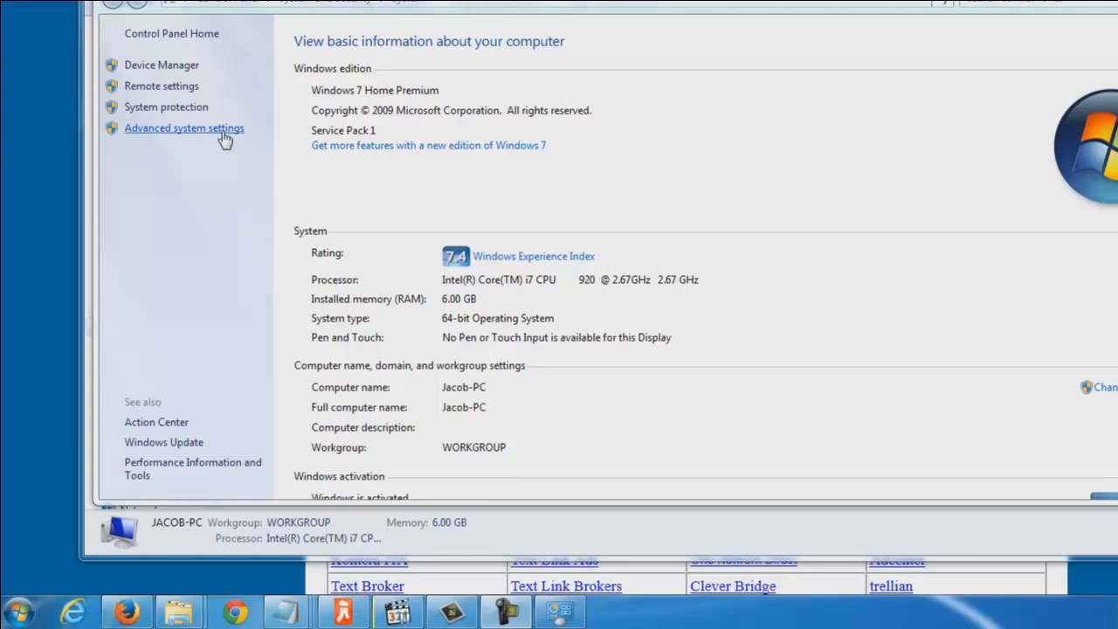
Reach Performance Options' Advanced page listing the 6133 MB total paging file
{"action": "left_click", "coordinate": [184, 129]}
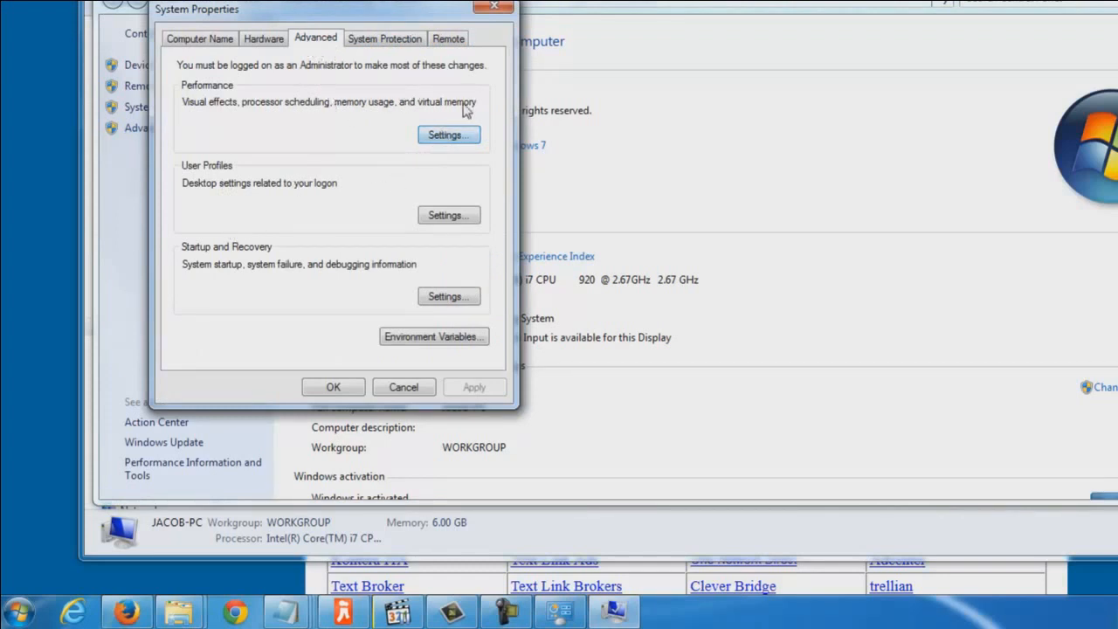
{"action": "left_click", "coordinate": [447, 134]}
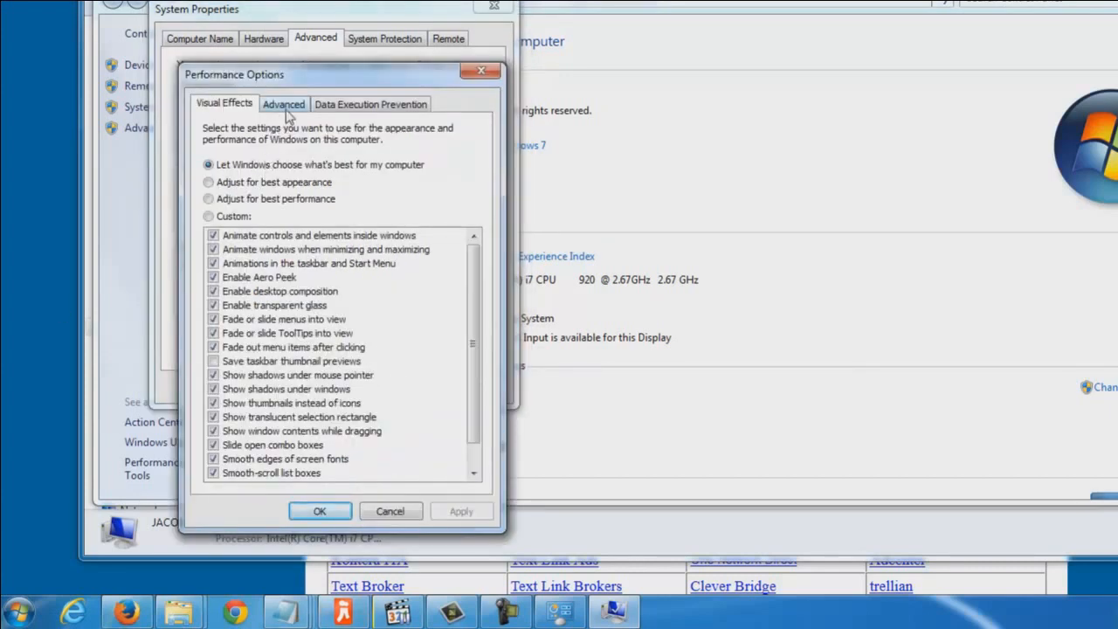
{"action": "left_click", "coordinate": [284, 105]}
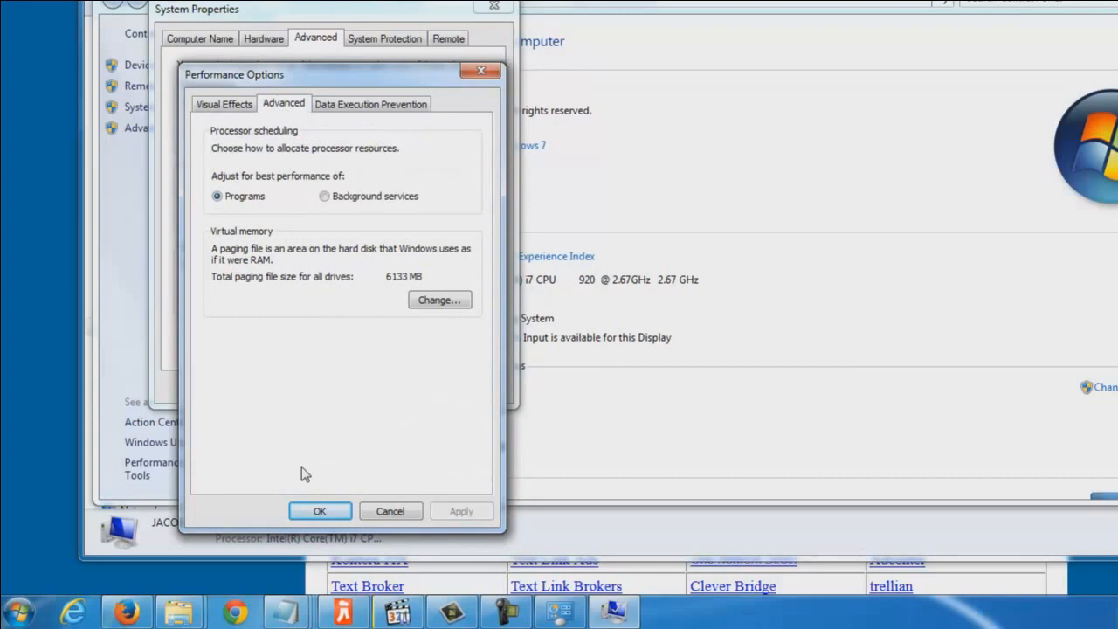
{"action": "mouse_move", "coordinate": [217, 294]}
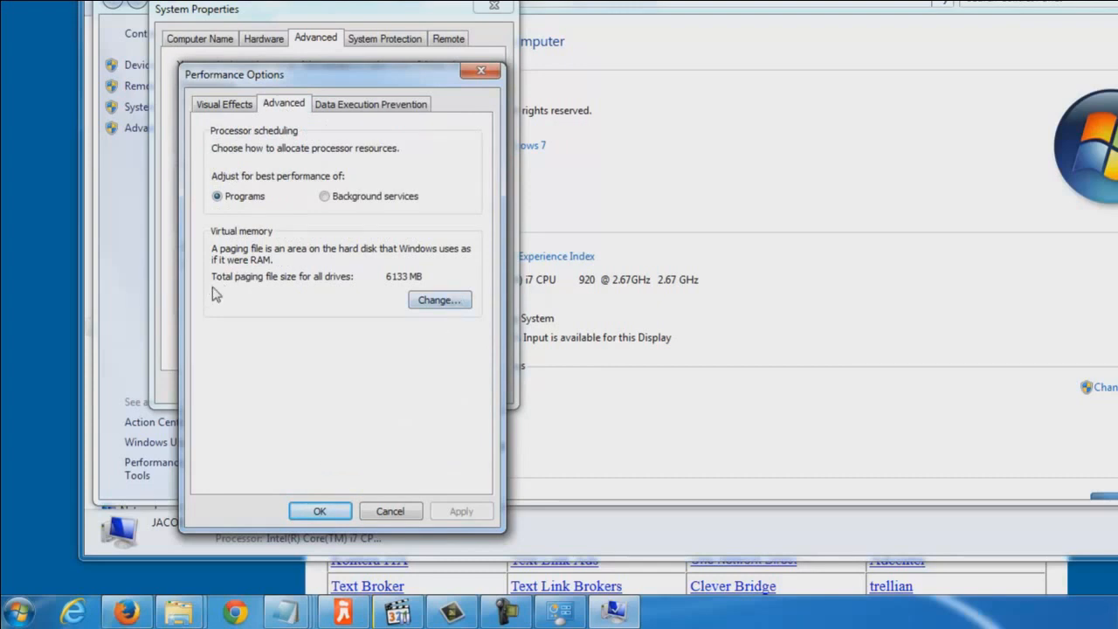
{"action": "mouse_move", "coordinate": [423, 293]}
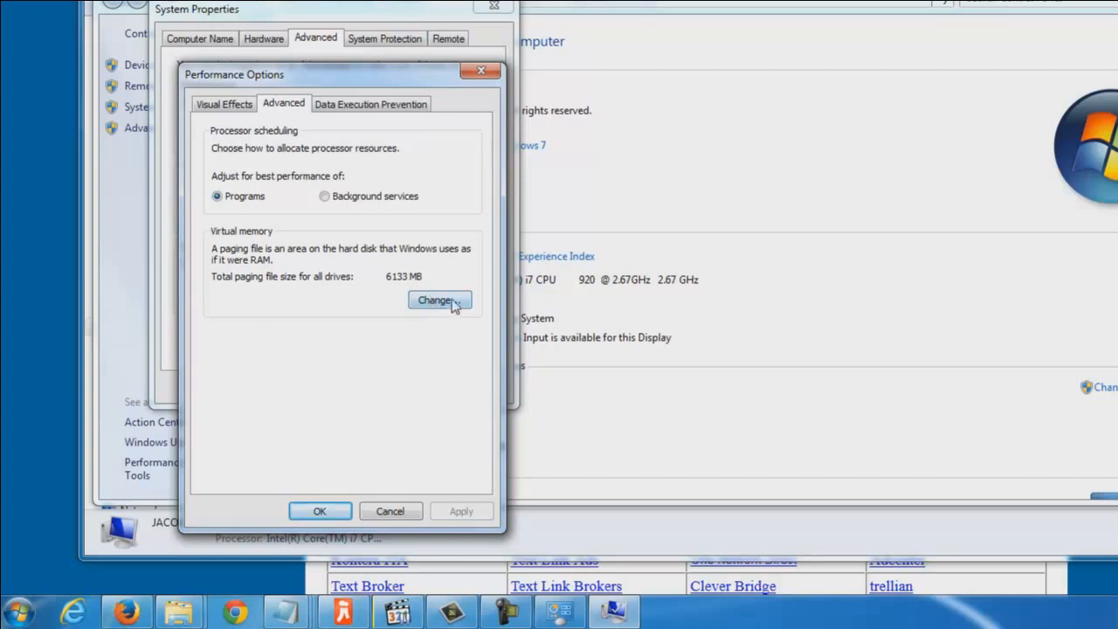
Turn off automatic paging for C: and enter a custom 9199 MB initial size
{"action": "left_click", "coordinate": [438, 301]}
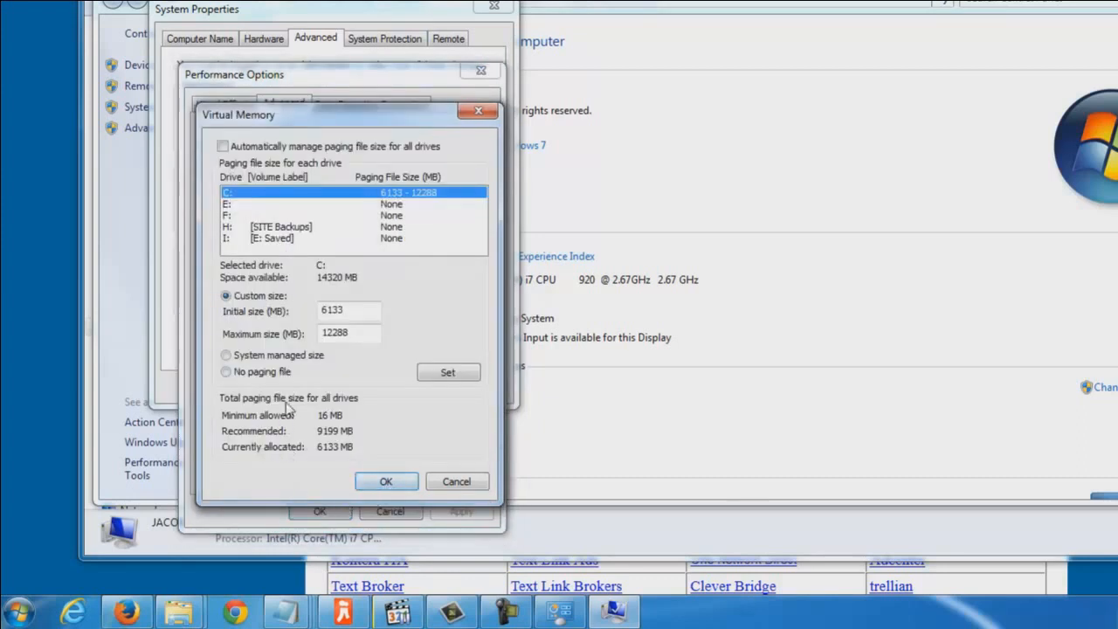
{"action": "mouse_move", "coordinate": [244, 290]}
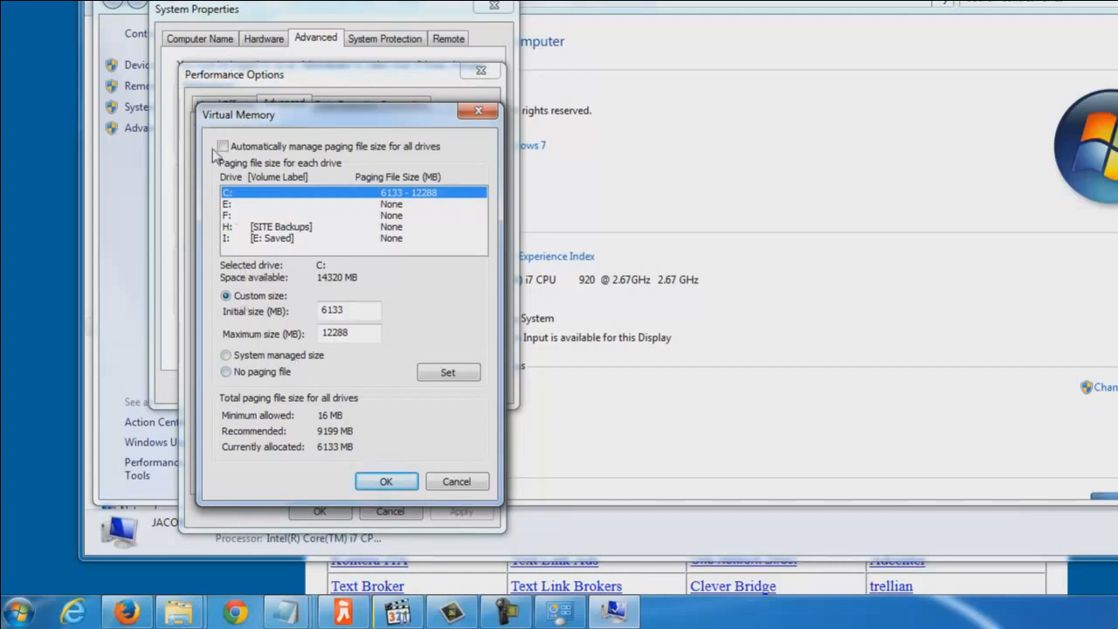
{"action": "left_click", "coordinate": [224, 147]}
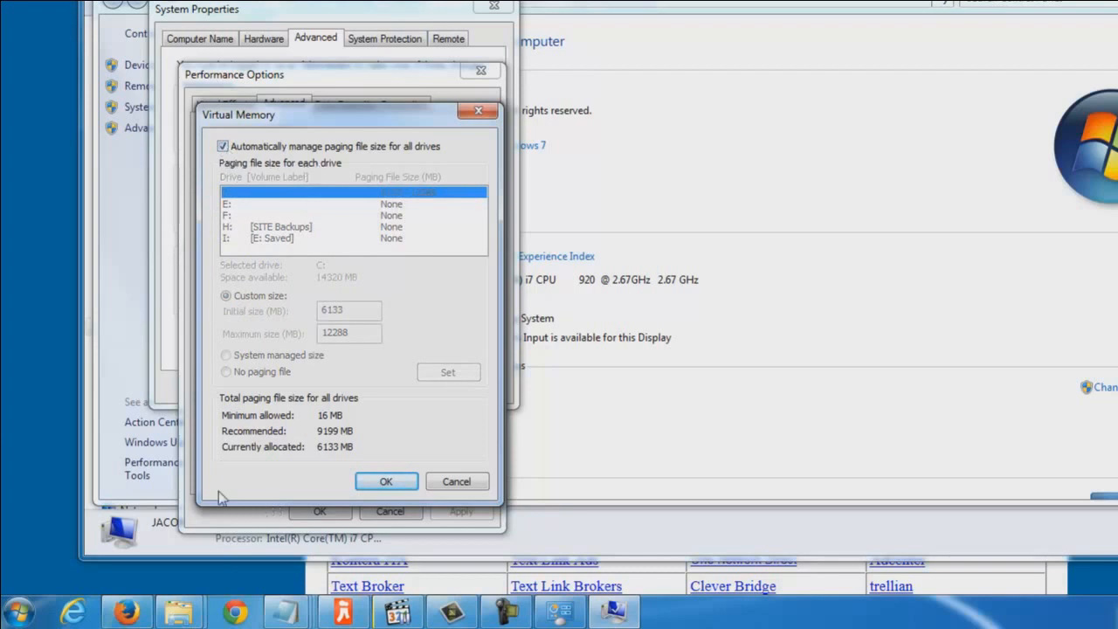
{"action": "mouse_move", "coordinate": [262, 461]}
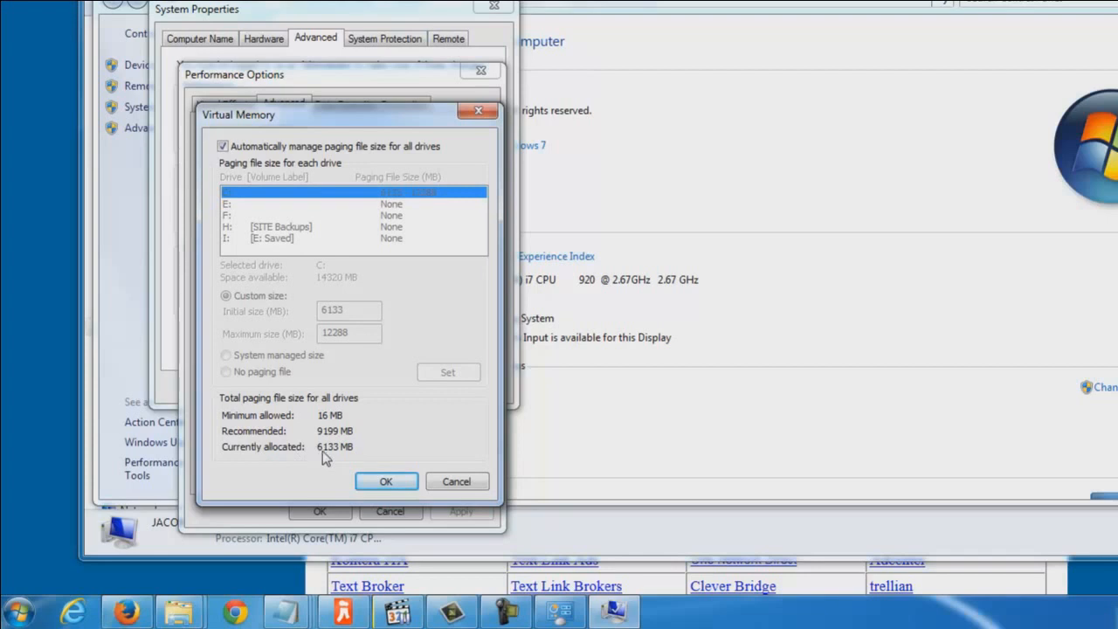
{"action": "mouse_move", "coordinate": [318, 465]}
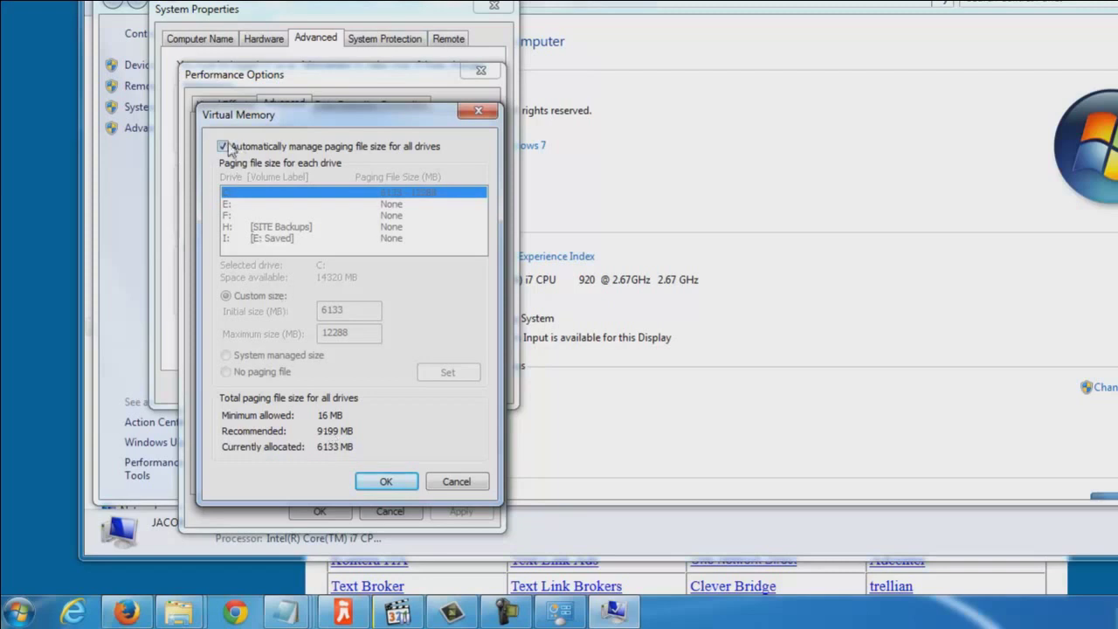
{"action": "left_click", "coordinate": [223, 147]}
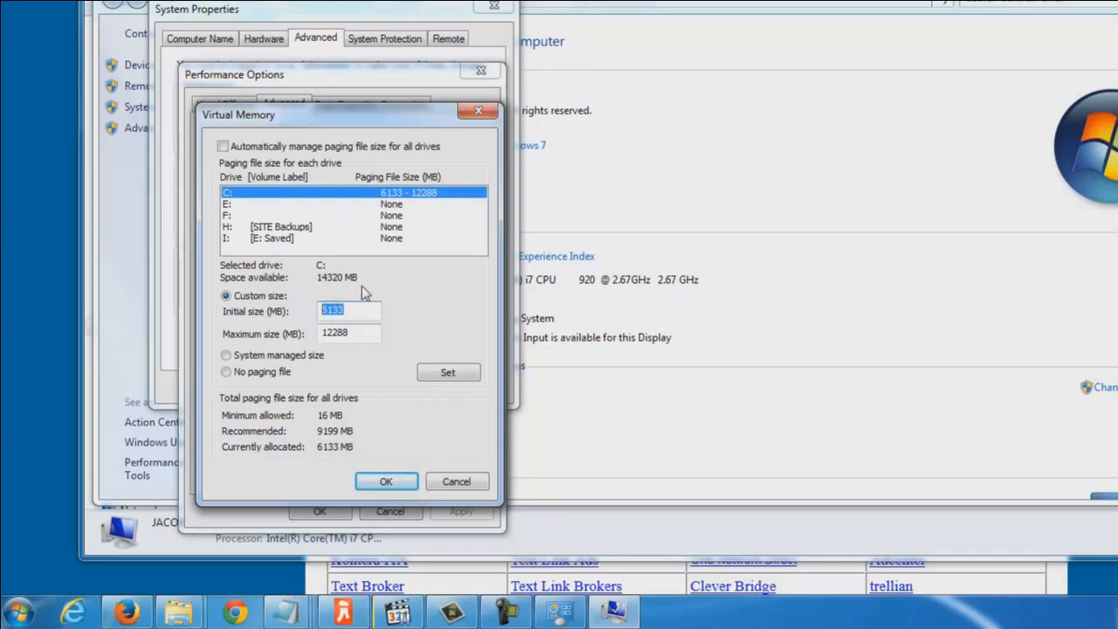
{"action": "type", "text": "9199"}
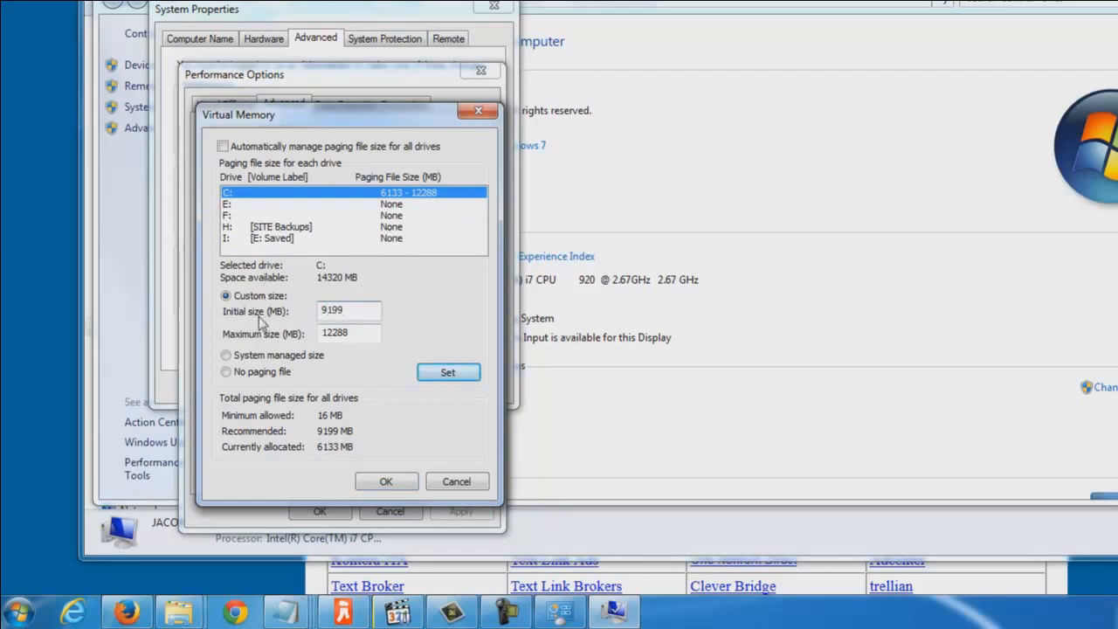
{"action": "left_click", "coordinate": [350, 333]}
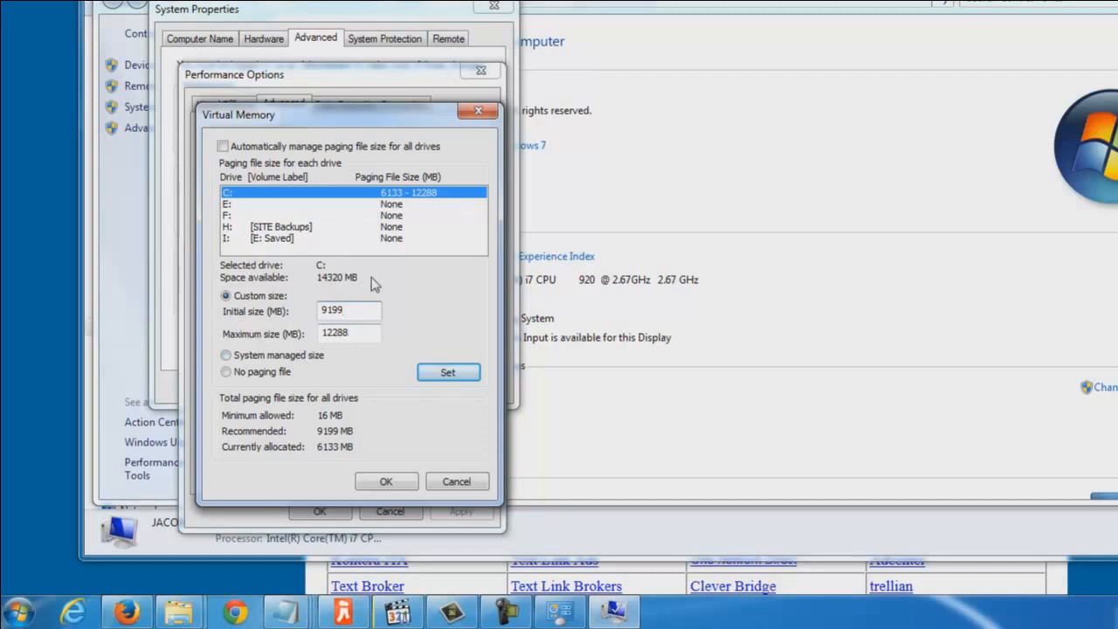
{"action": "mouse_move", "coordinate": [342, 283]}
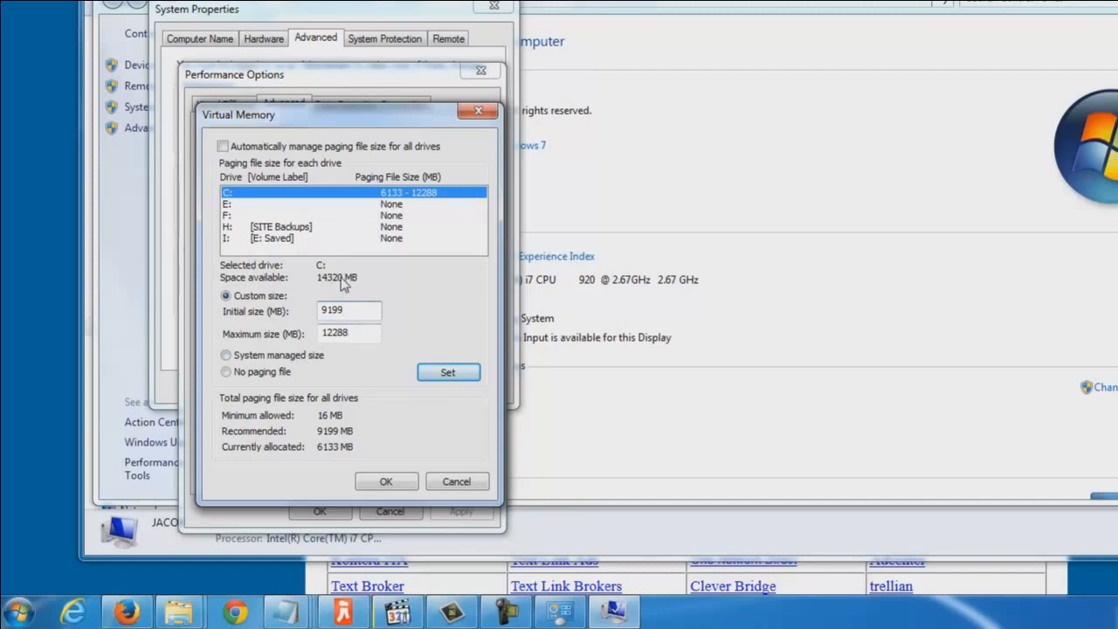
{"action": "left_click", "coordinate": [350, 311]}
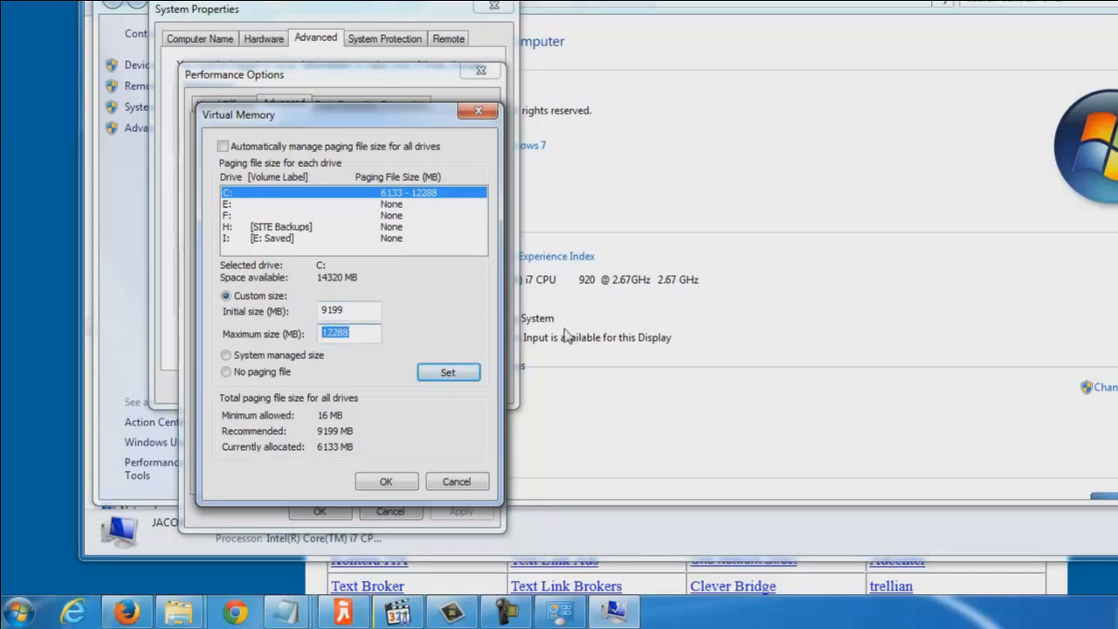
{"action": "mouse_move", "coordinate": [351, 306]}
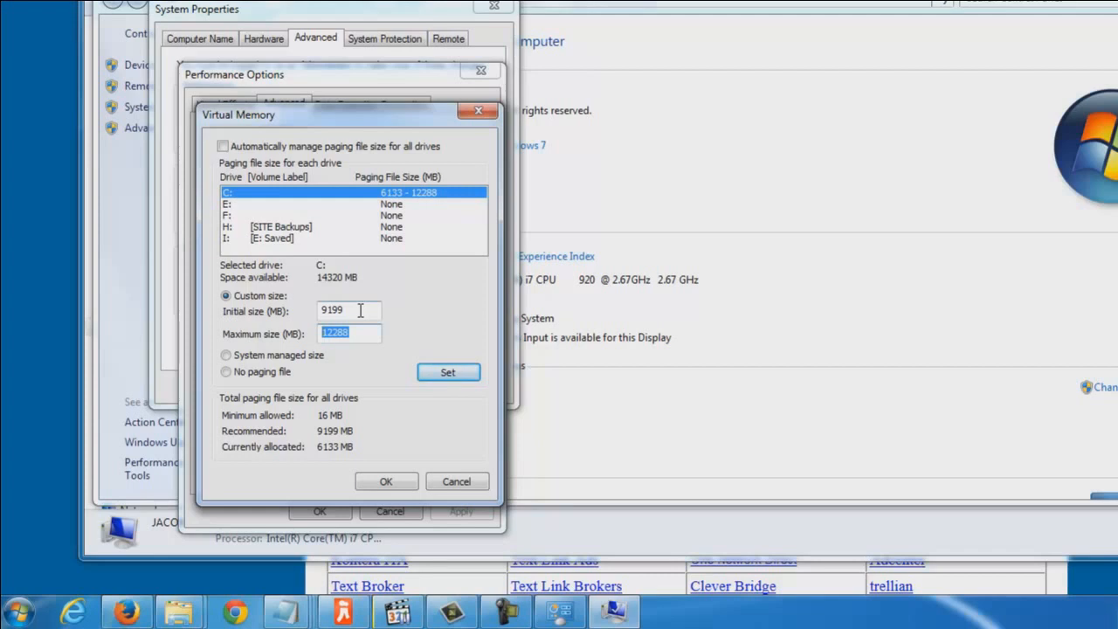
{"action": "mouse_move", "coordinate": [338, 377]}
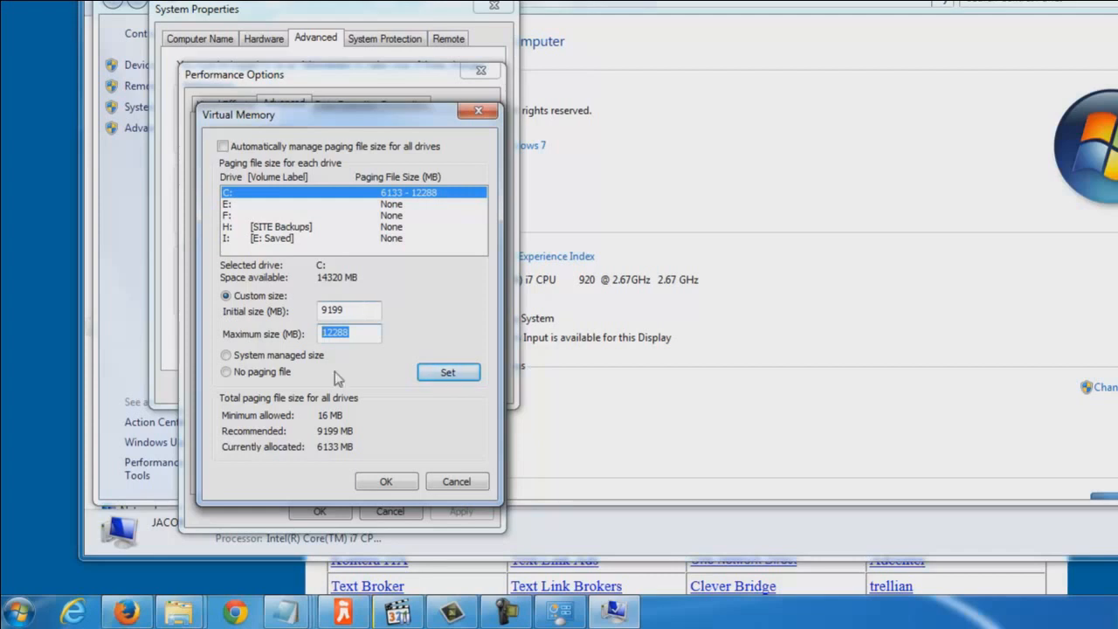
{"action": "mouse_move", "coordinate": [365, 328]}
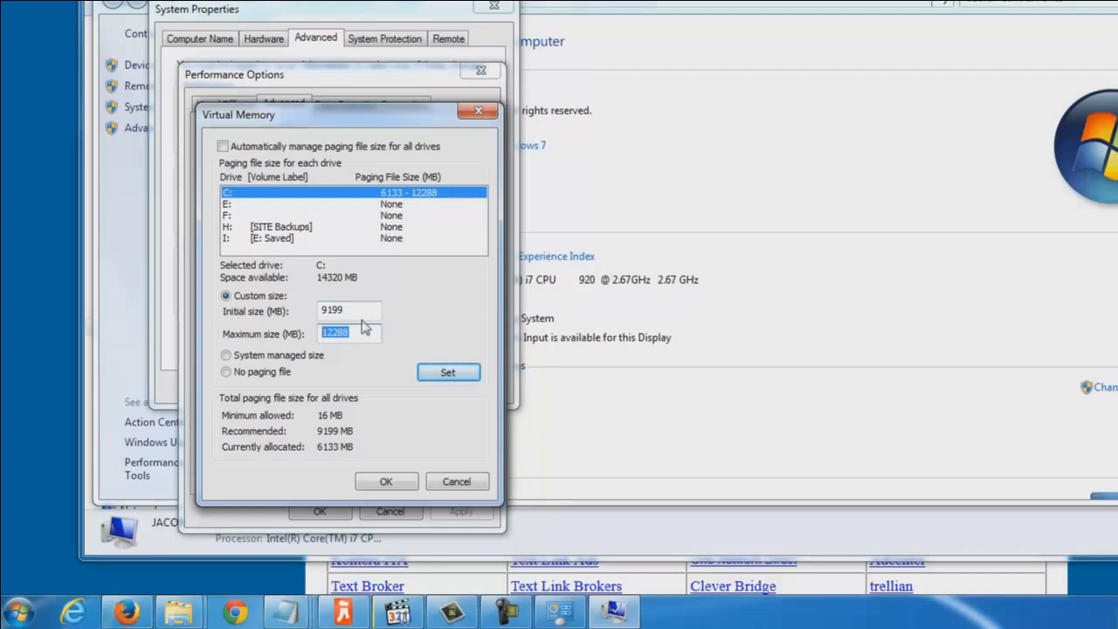
{"action": "mouse_move", "coordinate": [306, 223]}
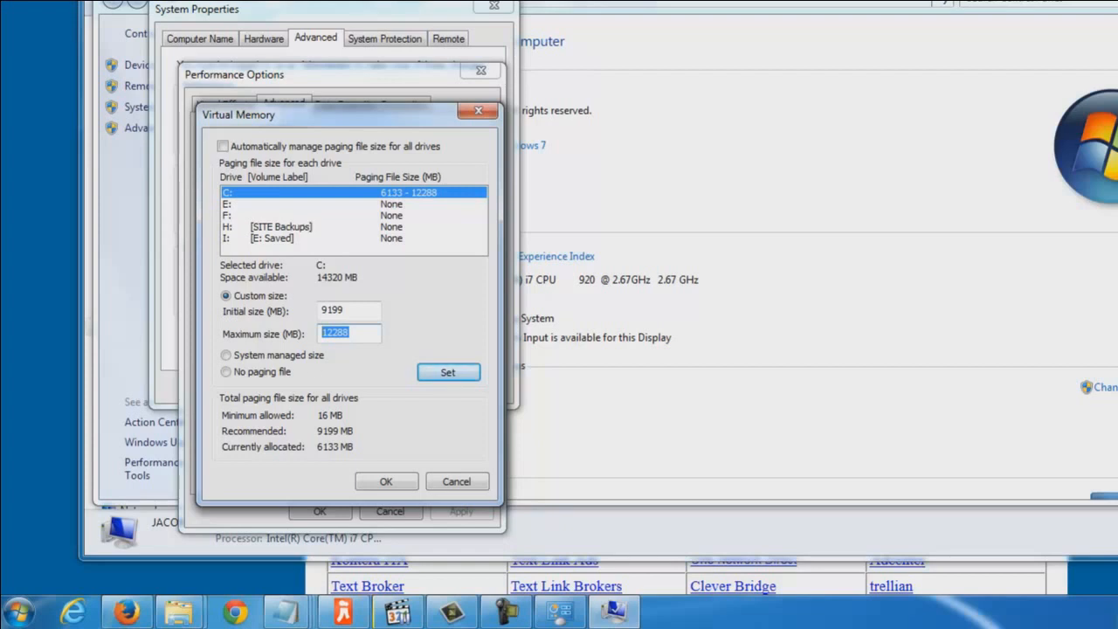
{"action": "mouse_move", "coordinate": [301, 378]}
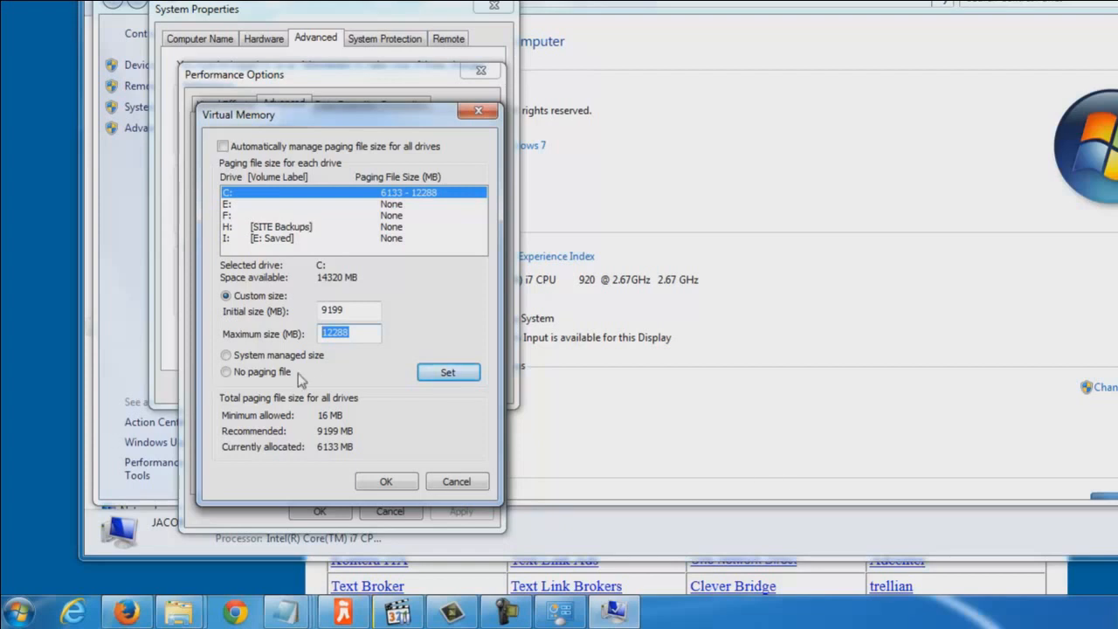
{"action": "mouse_move", "coordinate": [374, 352]}
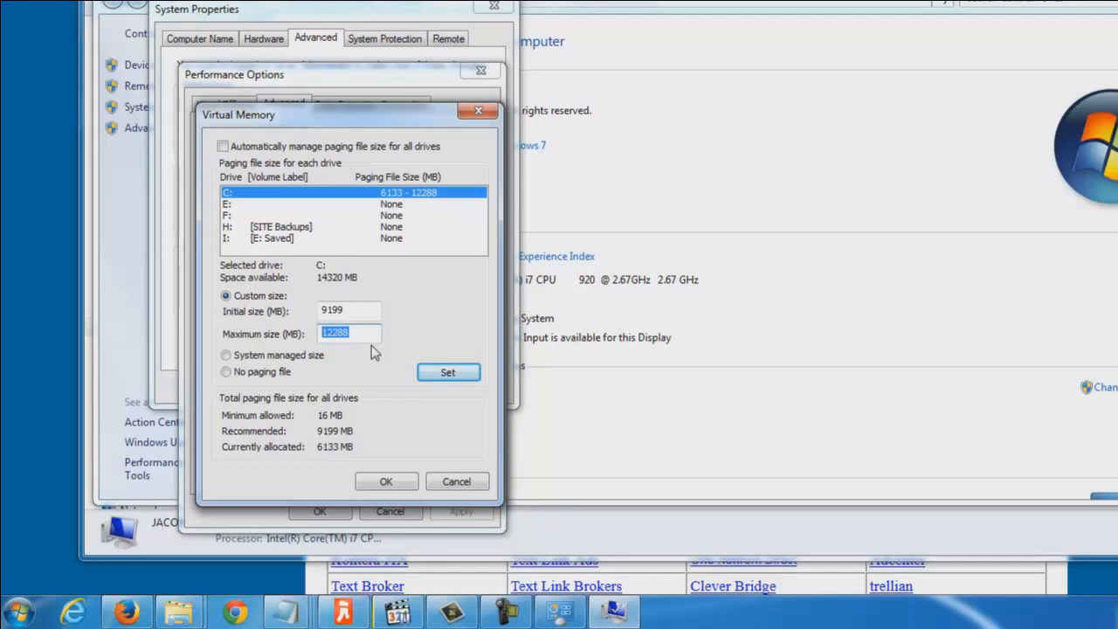
{"action": "mouse_move", "coordinate": [203, 91]}
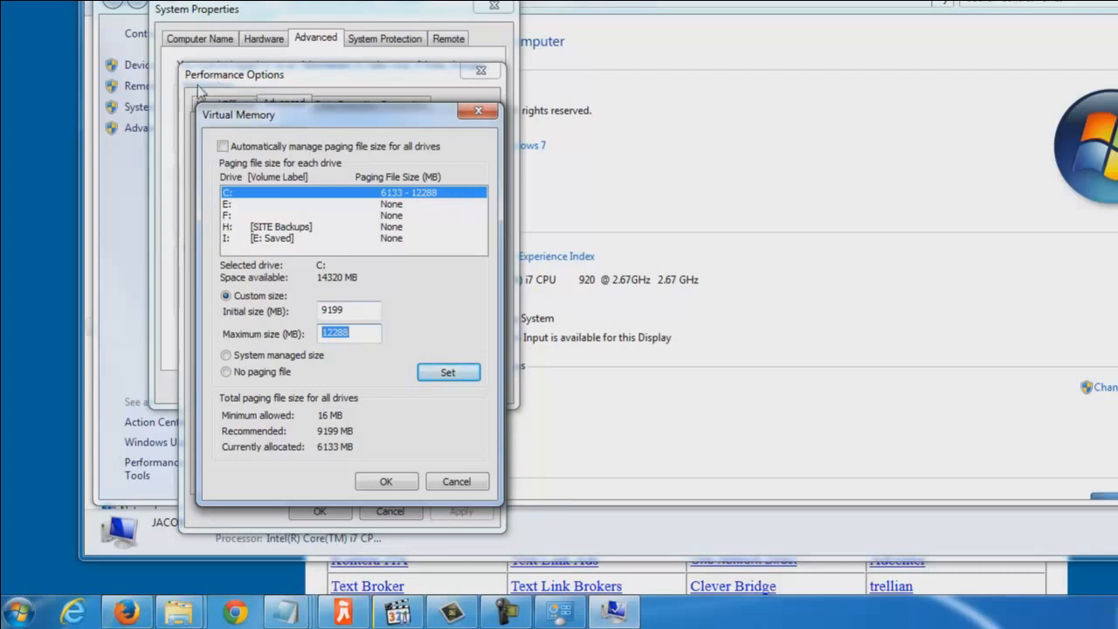
{"action": "mouse_move", "coordinate": [346, 127]}
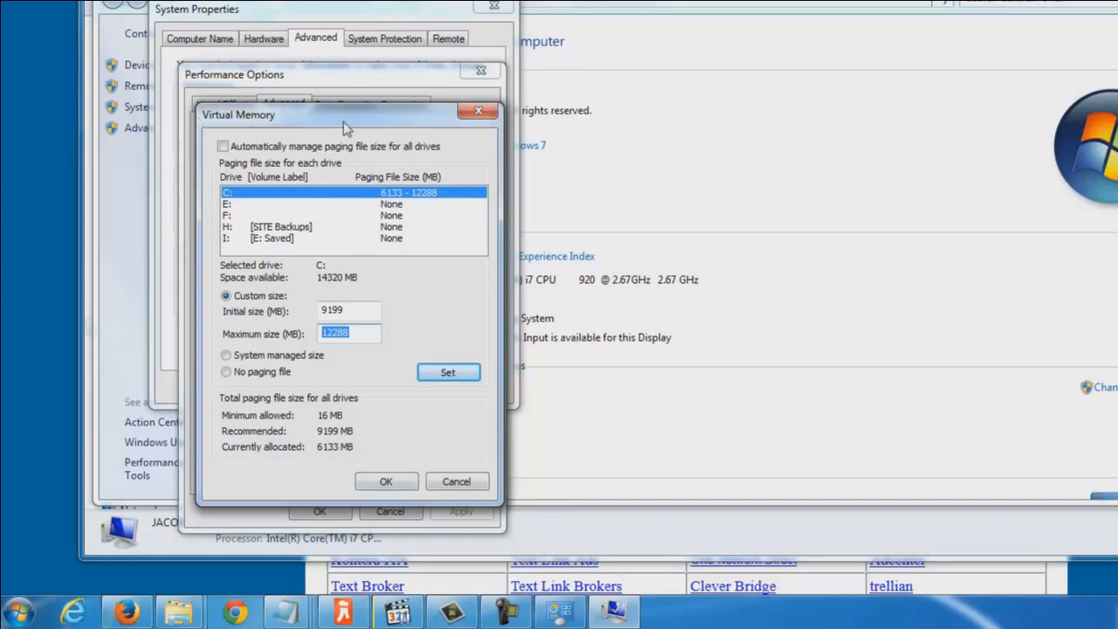
{"action": "mouse_move", "coordinate": [451, 190]}
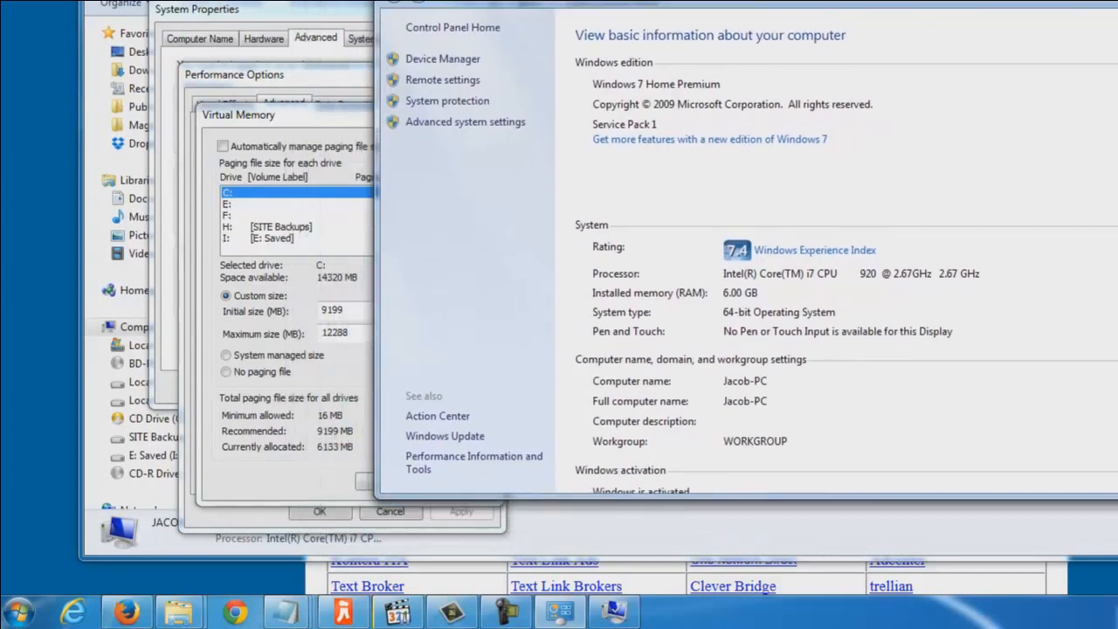
{"action": "mouse_move", "coordinate": [289, 300]}
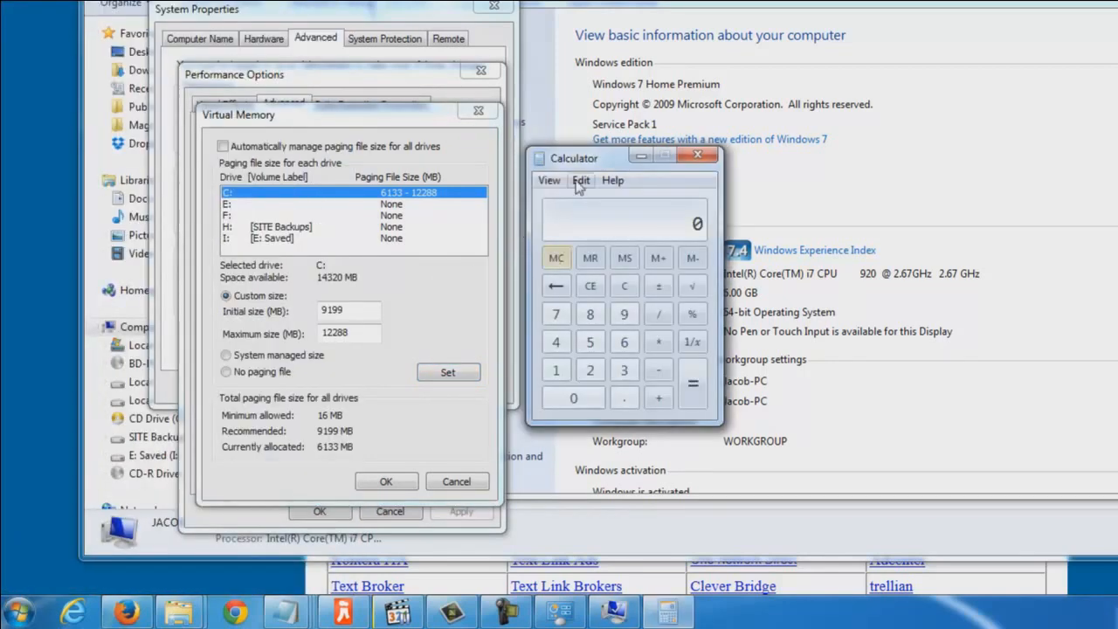
Work out 6 × 1024 = 6144 and 12288 MB in Calculator, then close it
{"action": "left_click_drag", "start_coordinate": [574, 157], "coordinate": [930, 77]}
{"action": "type", "text": "6"}
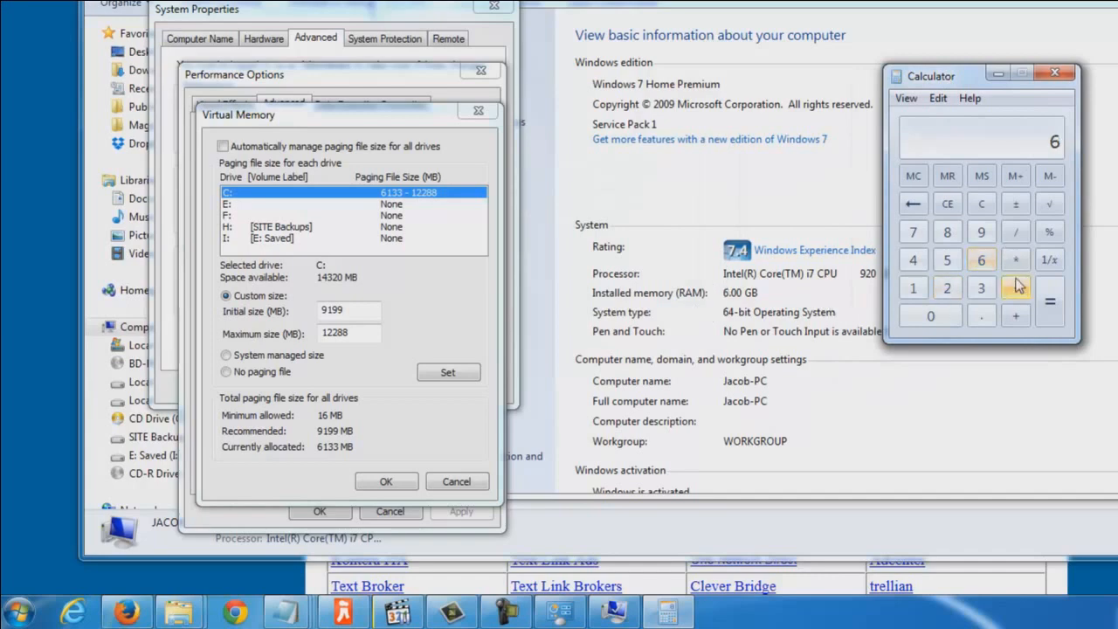
{"action": "left_click", "coordinate": [912, 286]}
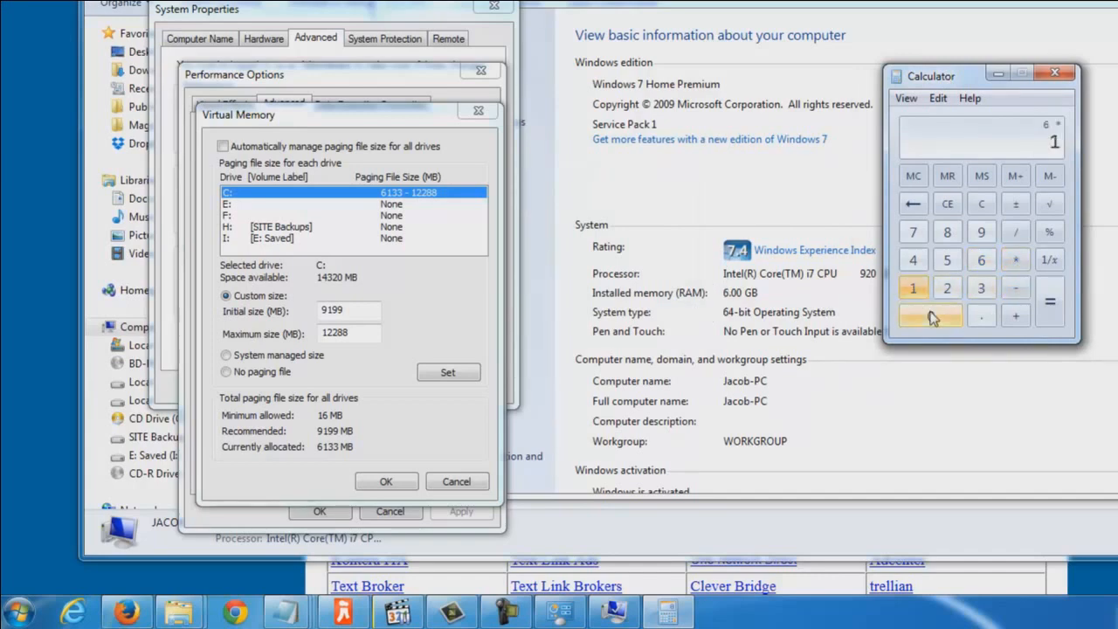
{"action": "left_click", "coordinate": [930, 317]}
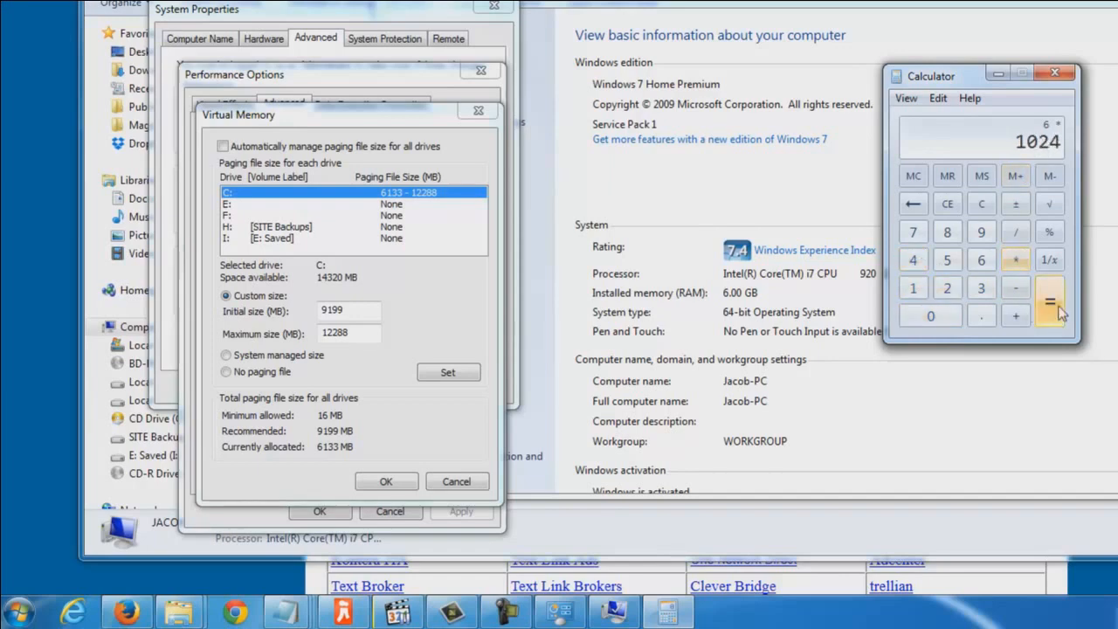
{"action": "left_click", "coordinate": [1048, 301]}
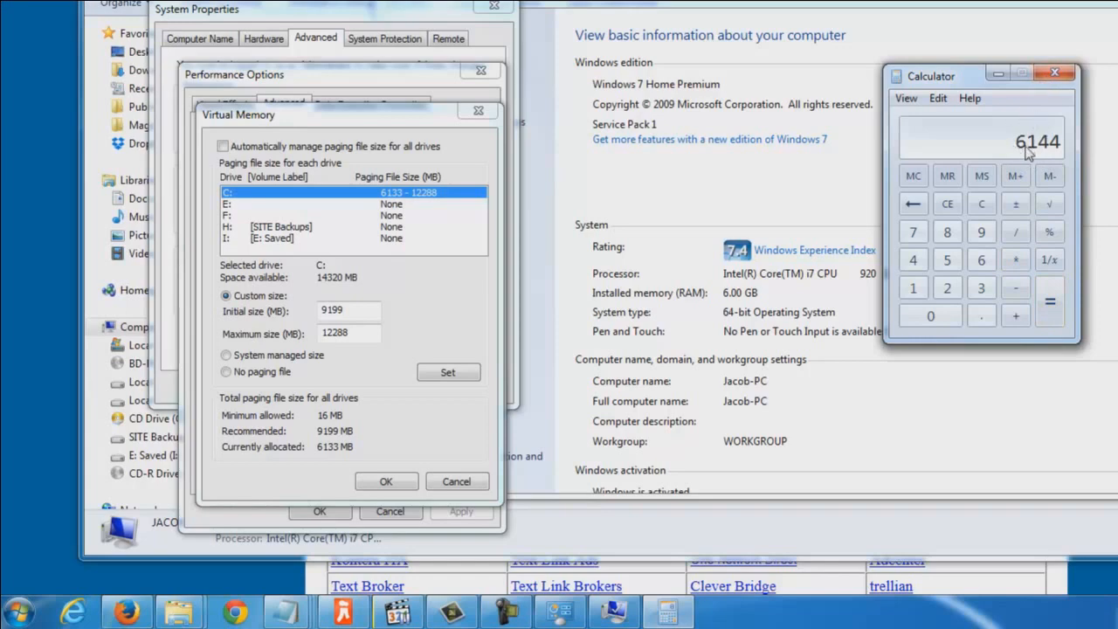
{"action": "mouse_move", "coordinate": [952, 459]}
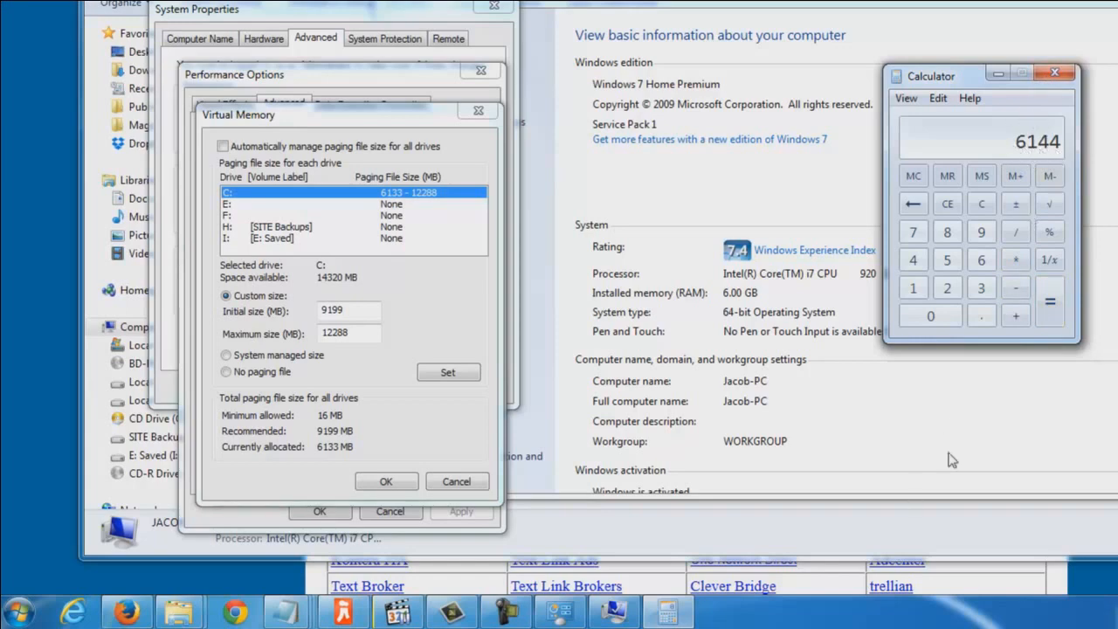
{"action": "mouse_move", "coordinate": [1013, 261]}
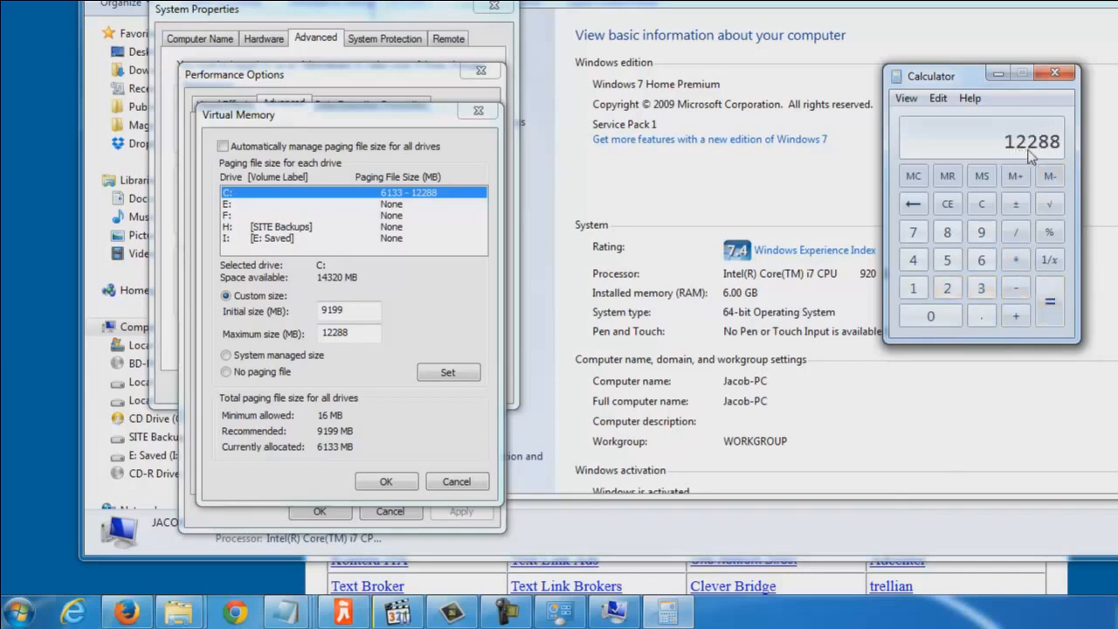
{"action": "mouse_move", "coordinate": [371, 281]}
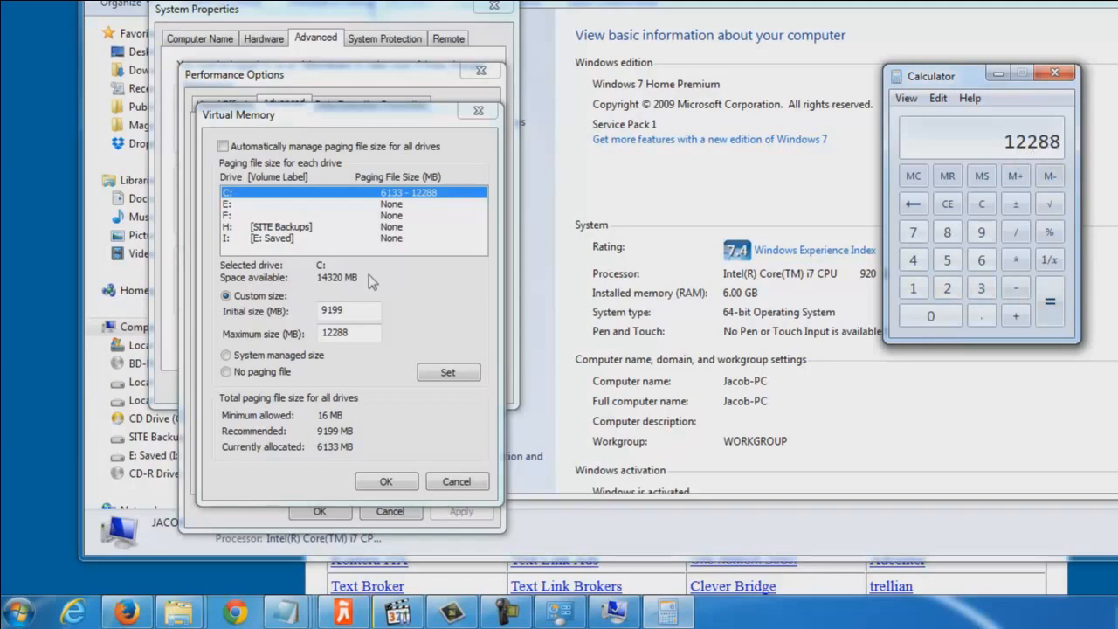
{"action": "mouse_move", "coordinate": [360, 339]}
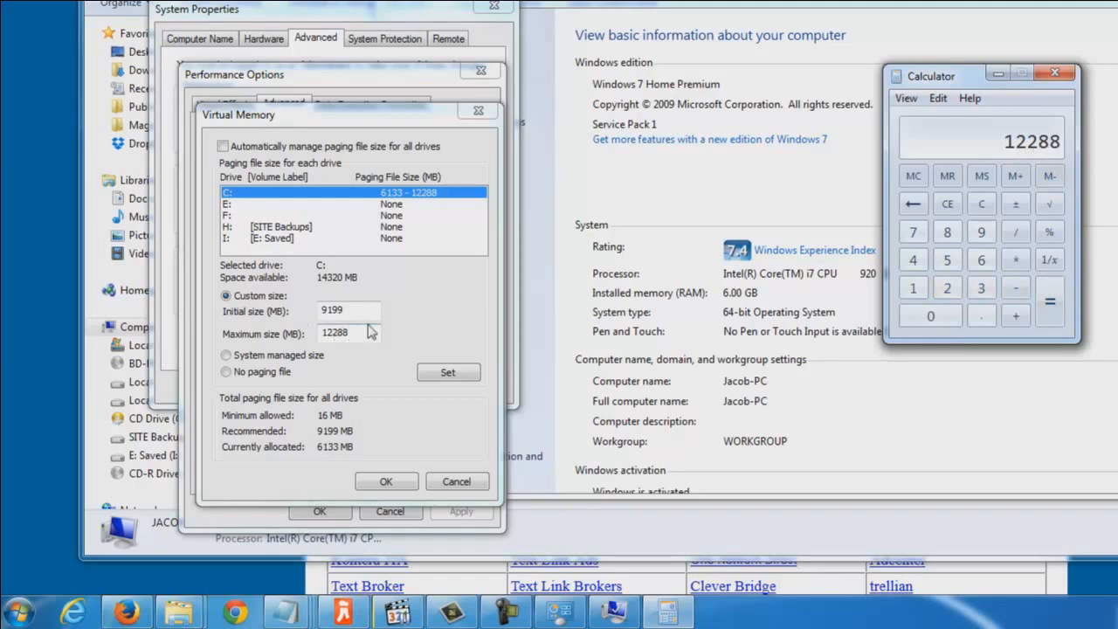
{"action": "mouse_move", "coordinate": [364, 334]}
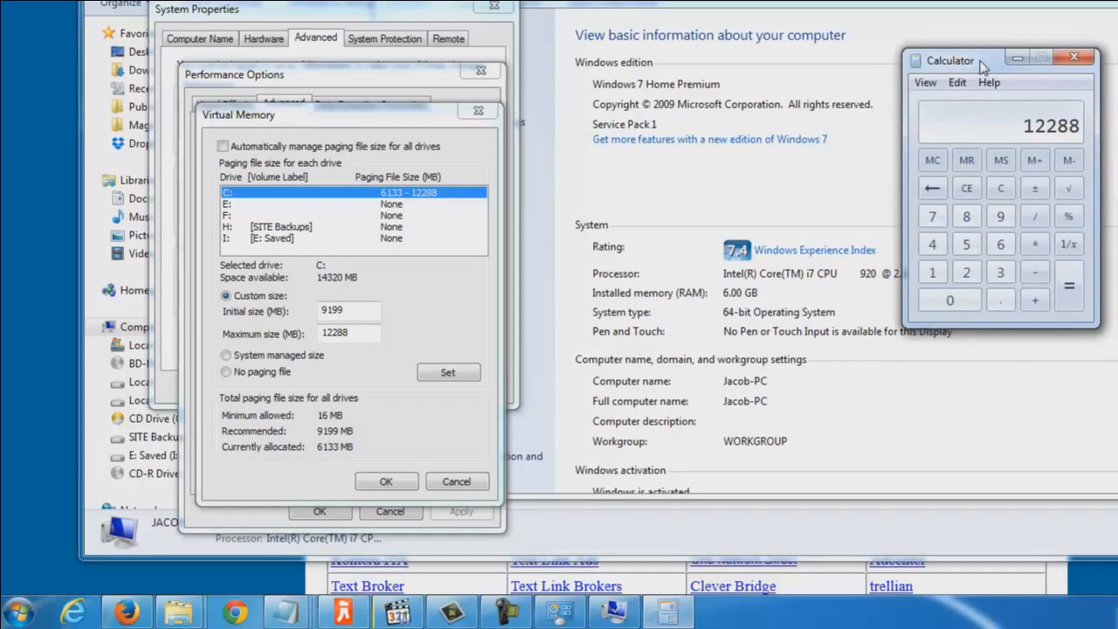
{"action": "left_click", "coordinate": [1000, 187]}
{"action": "type", "text": "1024"}
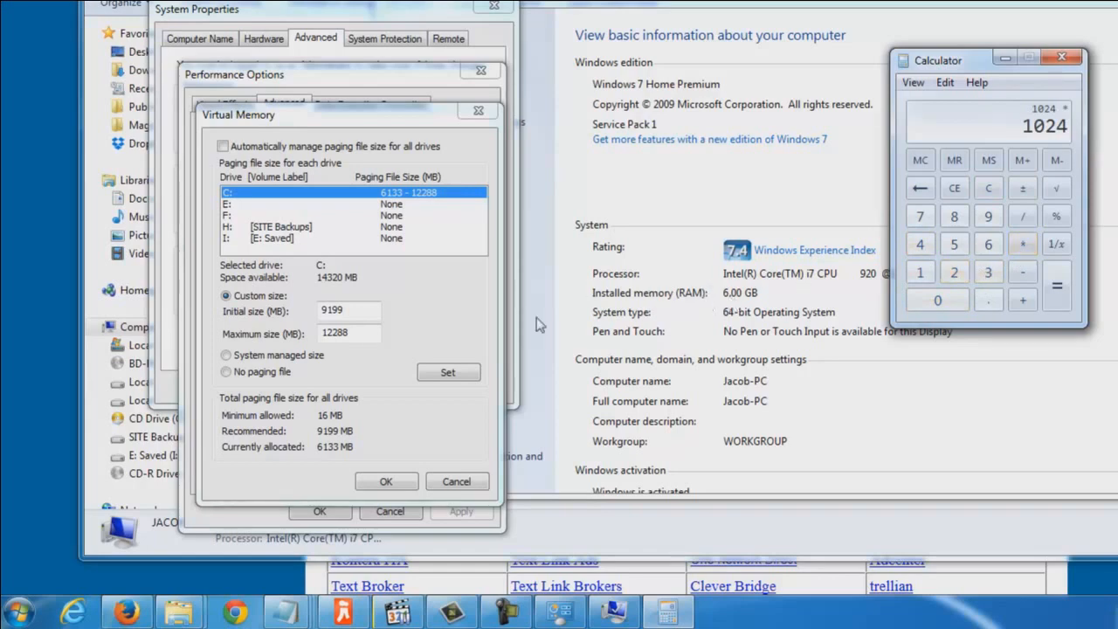
{"action": "mouse_move", "coordinate": [735, 300]}
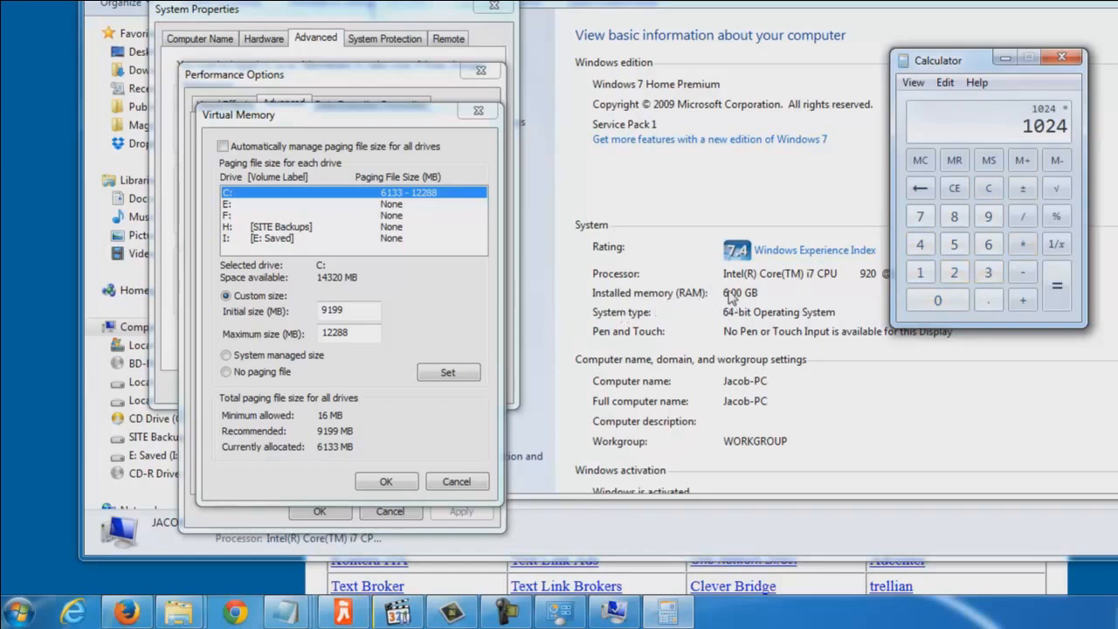
{"action": "mouse_move", "coordinate": [734, 304]}
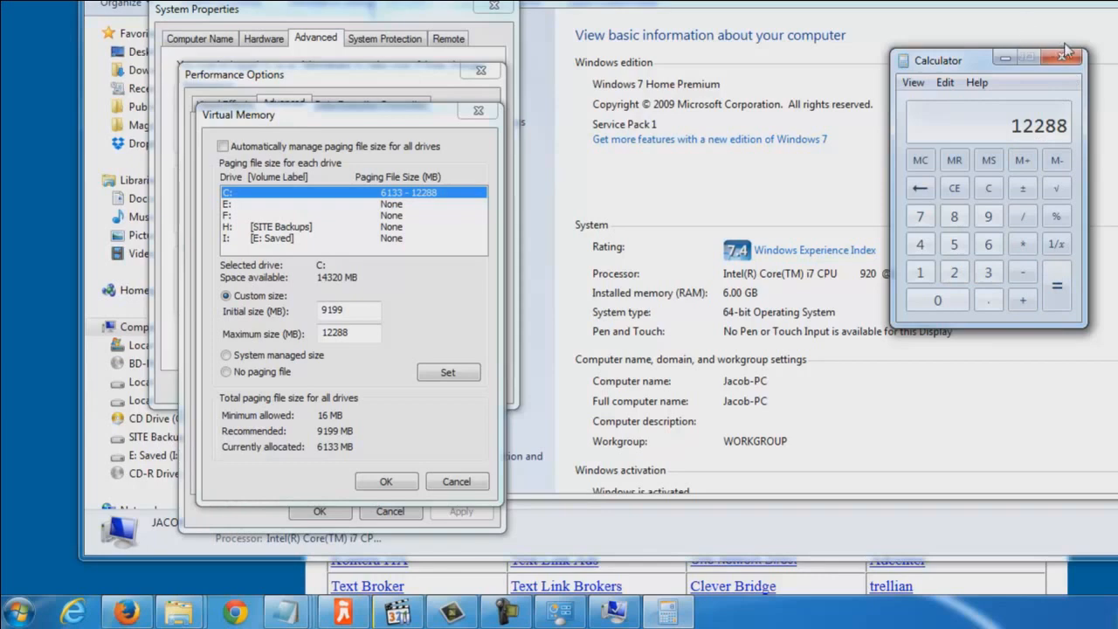
{"action": "left_click", "coordinate": [1066, 57]}
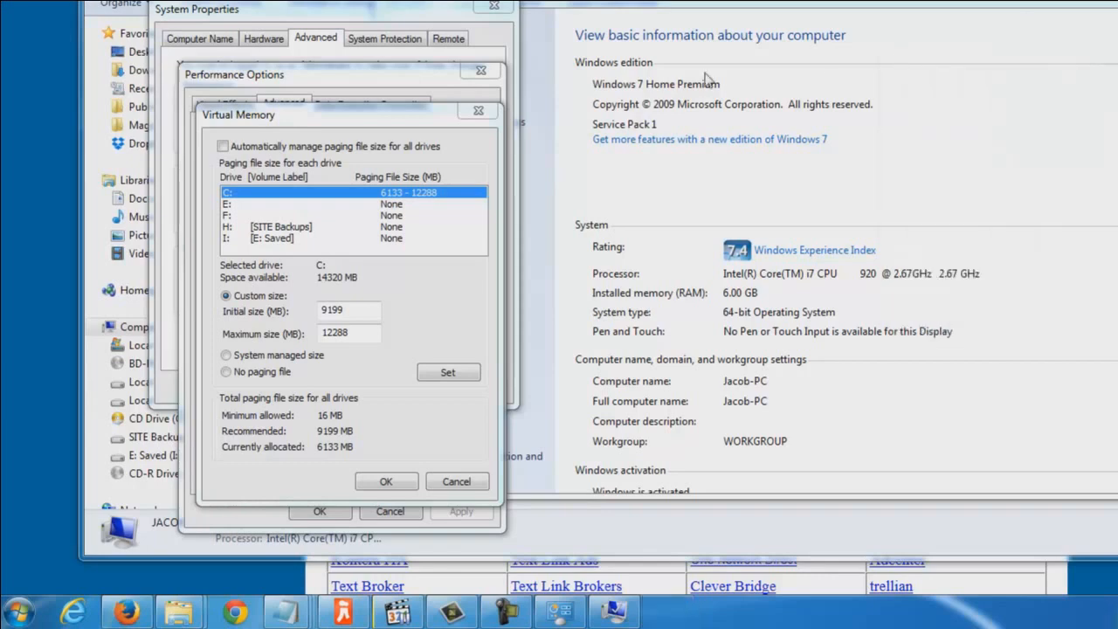
{"action": "mouse_move", "coordinate": [478, 112]}
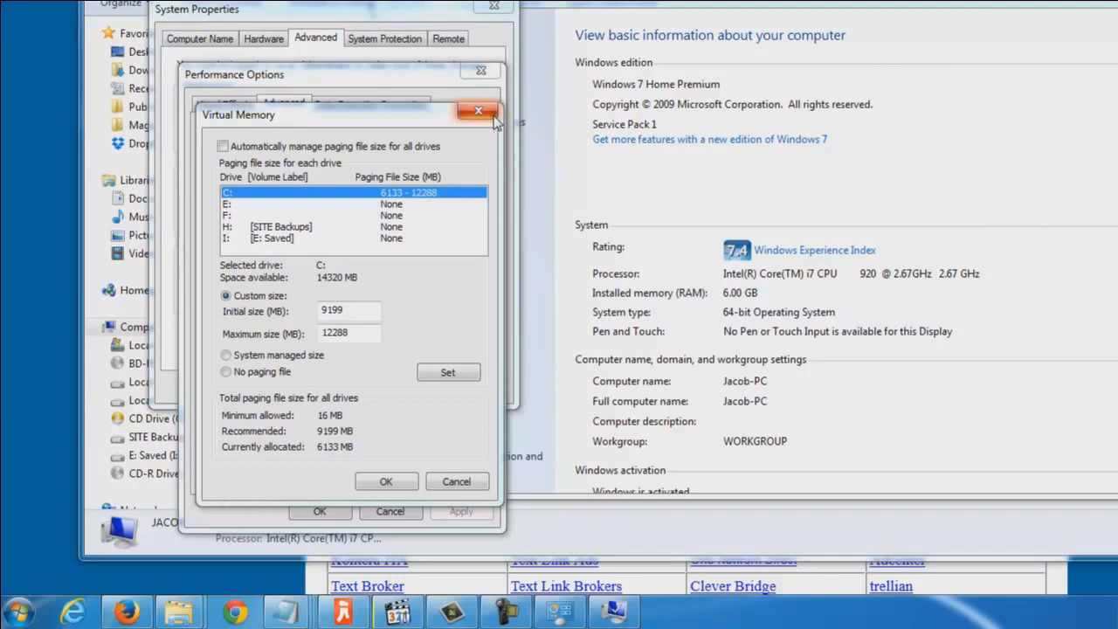
Close Virtual Memory, Performance Options and System Properties, back to the Computer window
{"action": "left_click", "coordinate": [479, 112]}
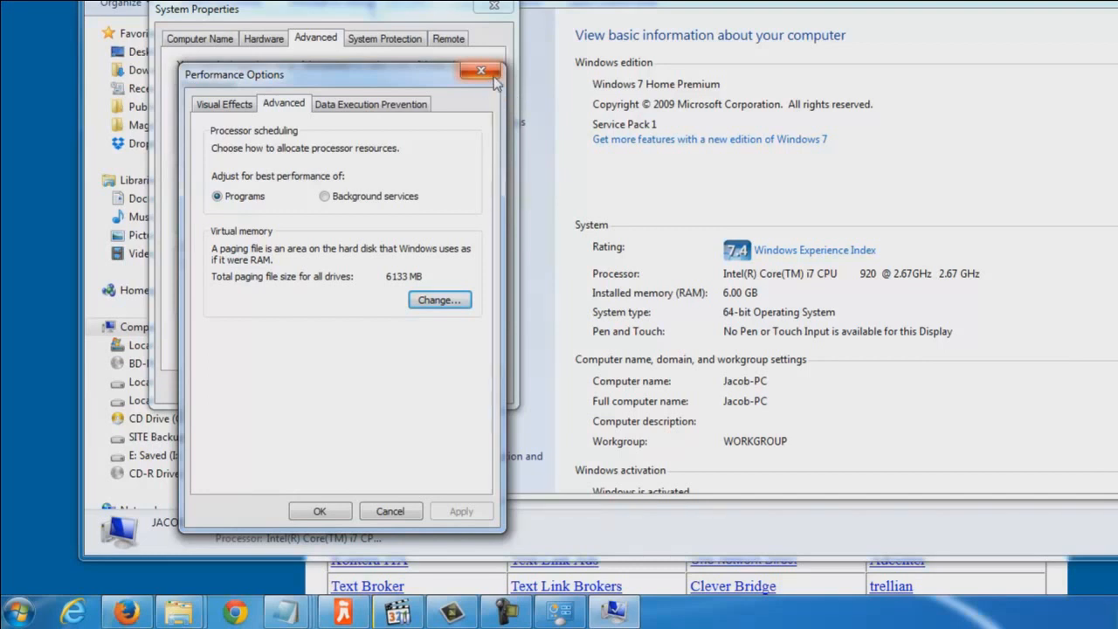
{"action": "left_click", "coordinate": [479, 69]}
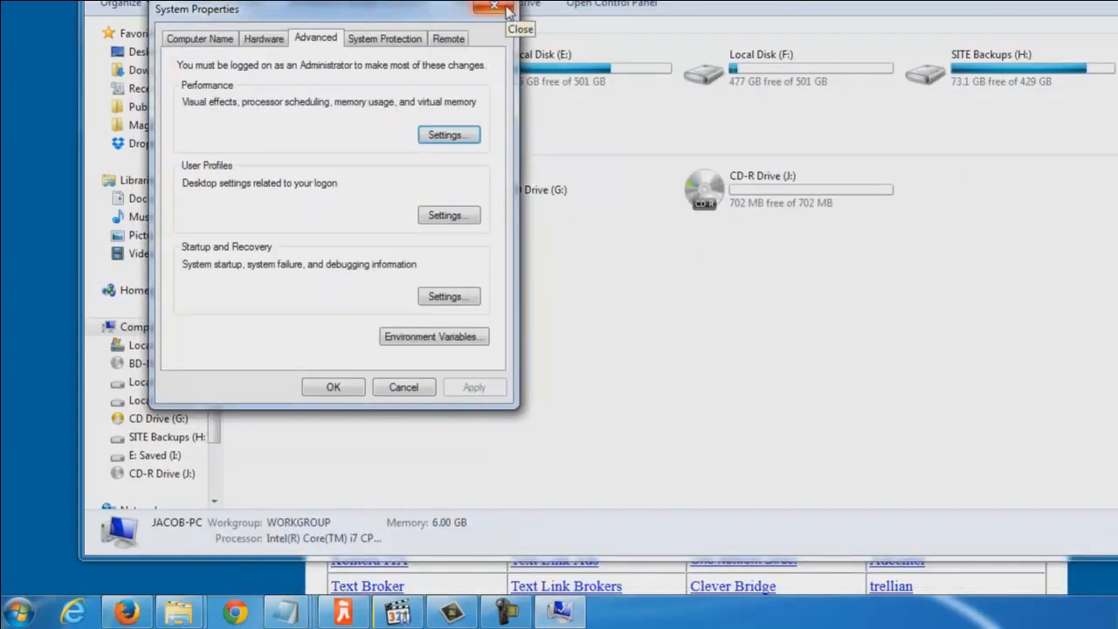
{"action": "left_click", "coordinate": [490, 10]}
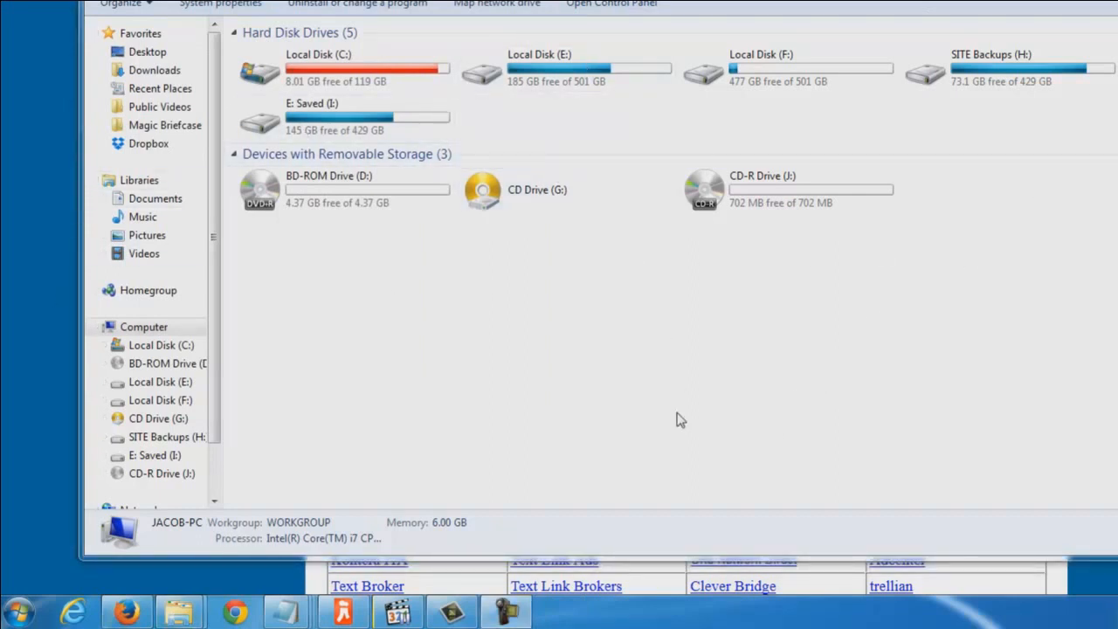
{"action": "mouse_move", "coordinate": [675, 423]}
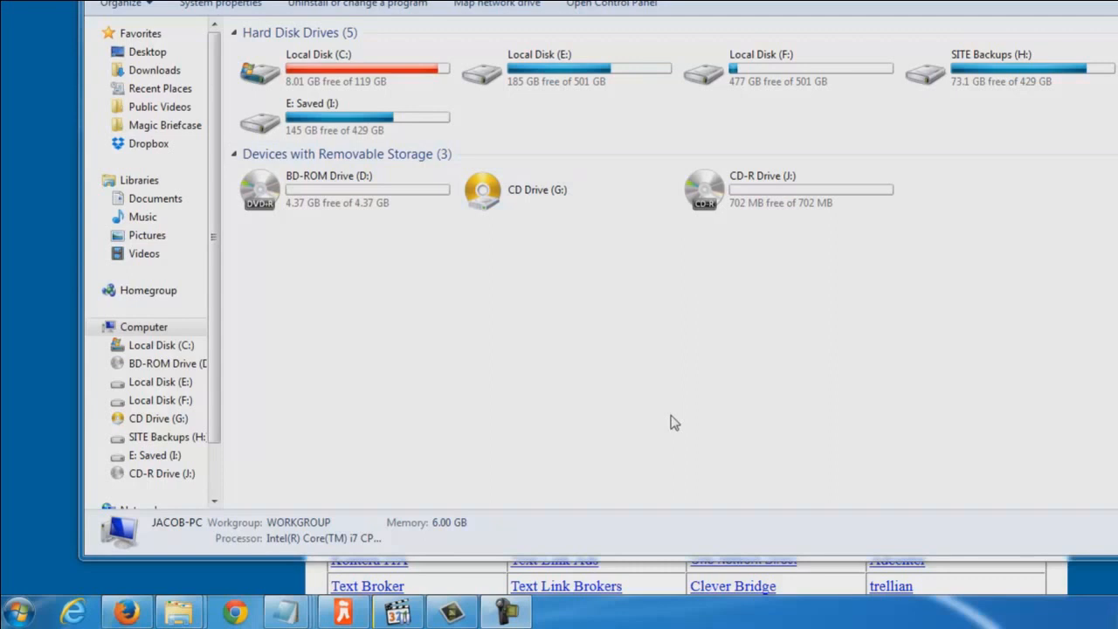
{"action": "mouse_move", "coordinate": [640, 353]}
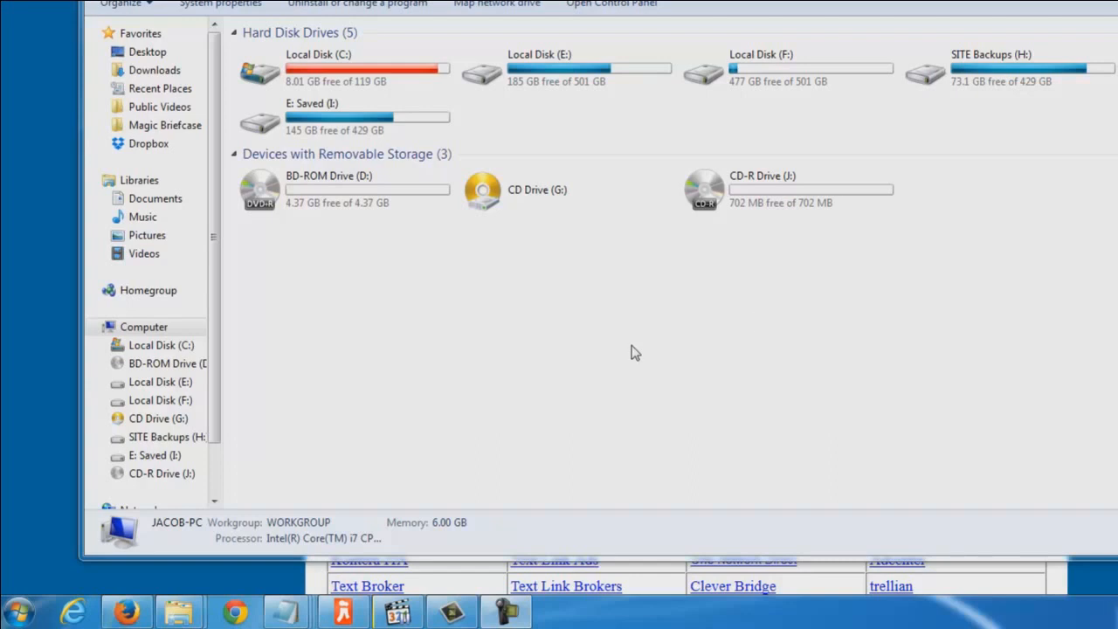
{"action": "mouse_move", "coordinate": [775, 372]}
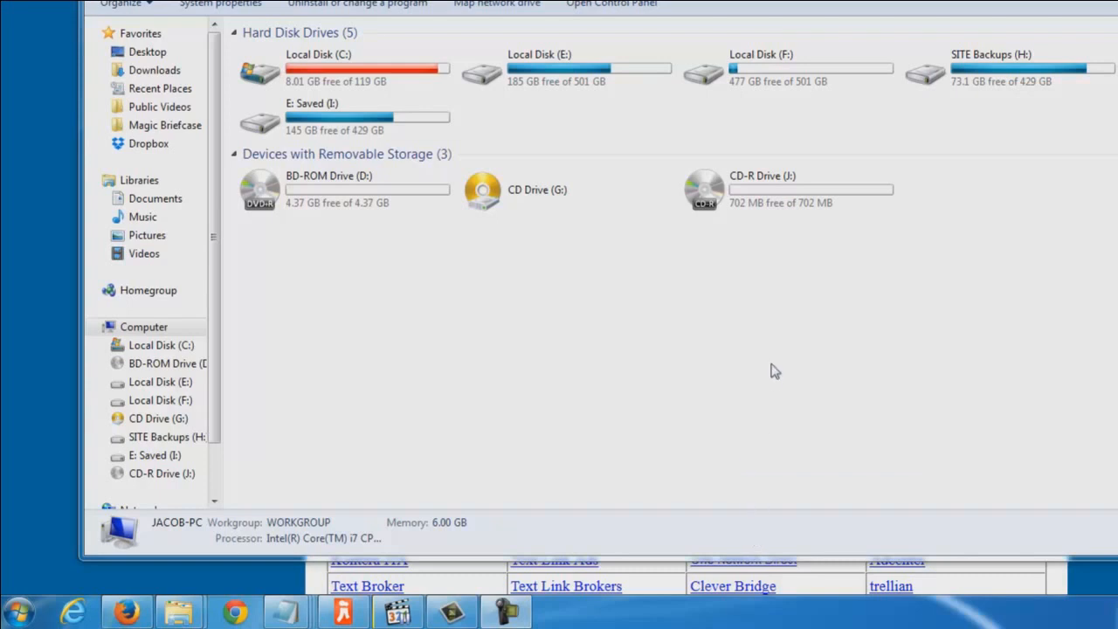
{"action": "mouse_move", "coordinate": [780, 367]}
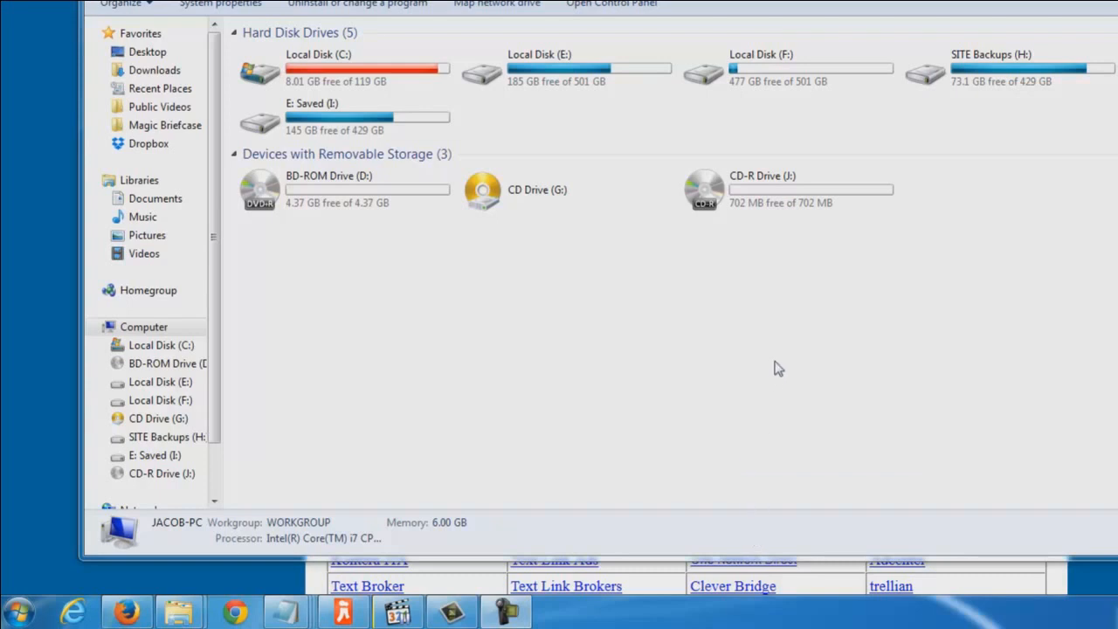
{"action": "mouse_move", "coordinate": [1062, 260]}
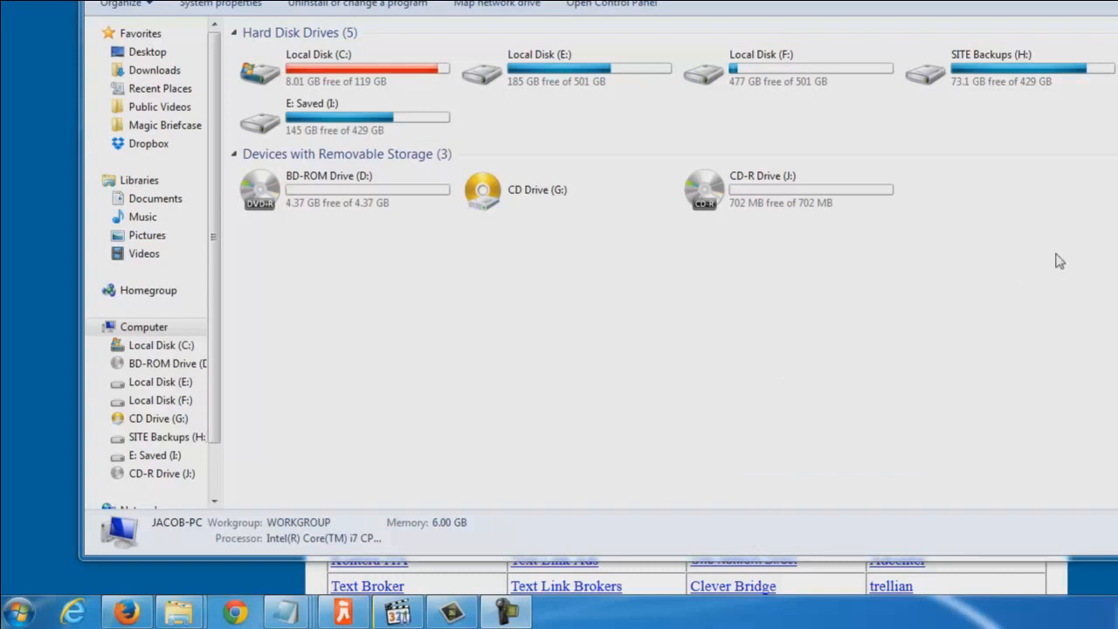